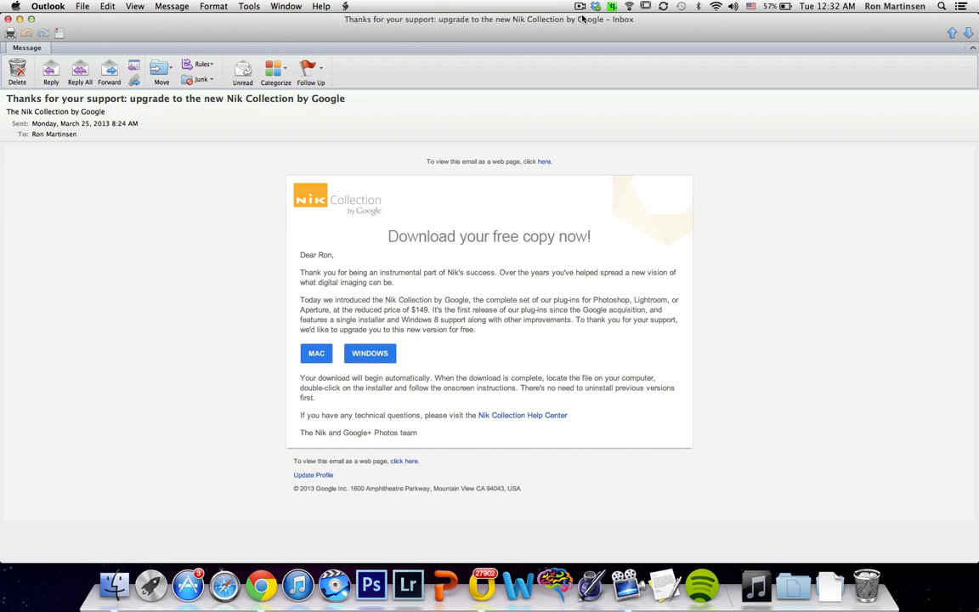
mouse_move(409, 228)
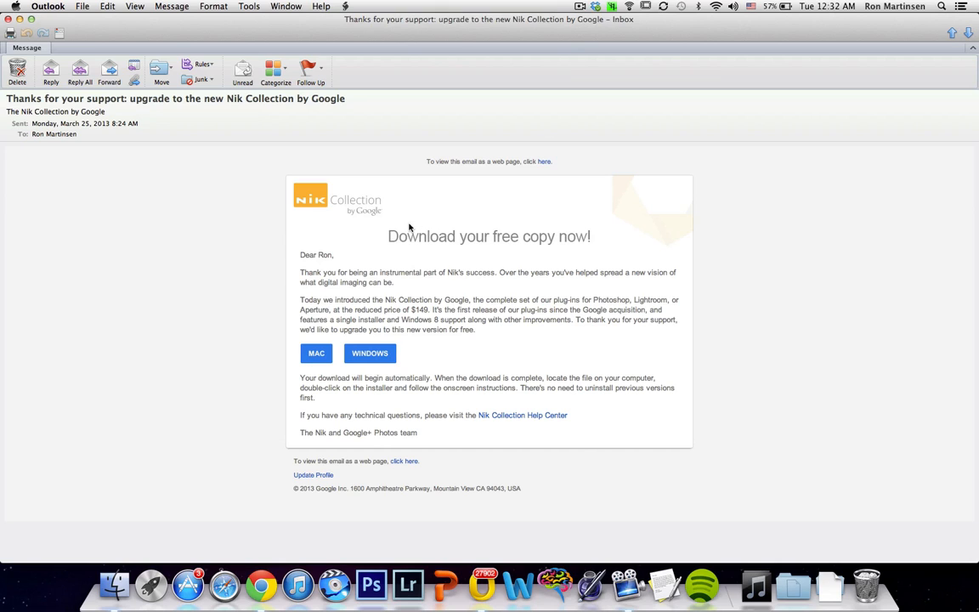
mouse_move(366, 219)
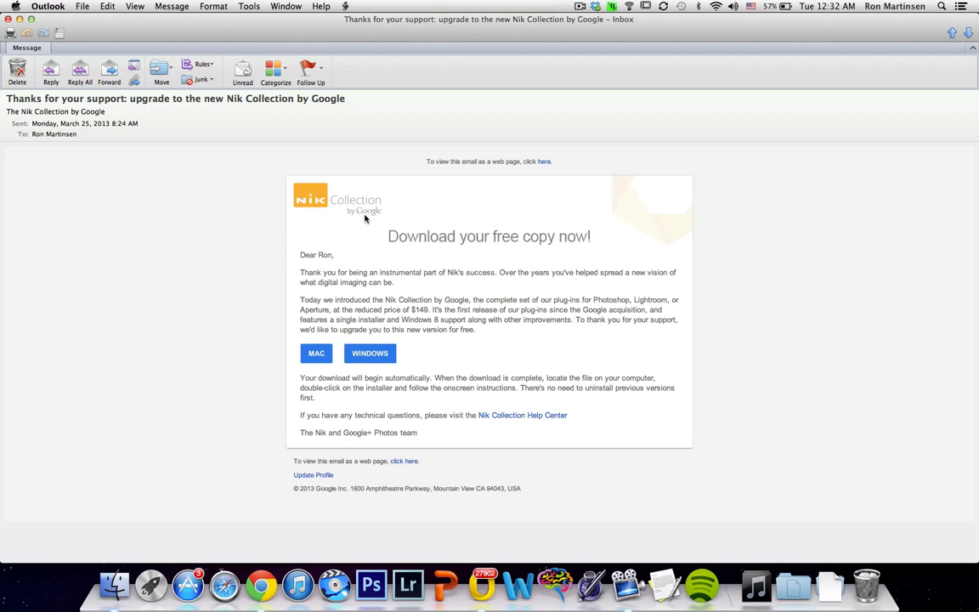
mouse_move(228, 311)
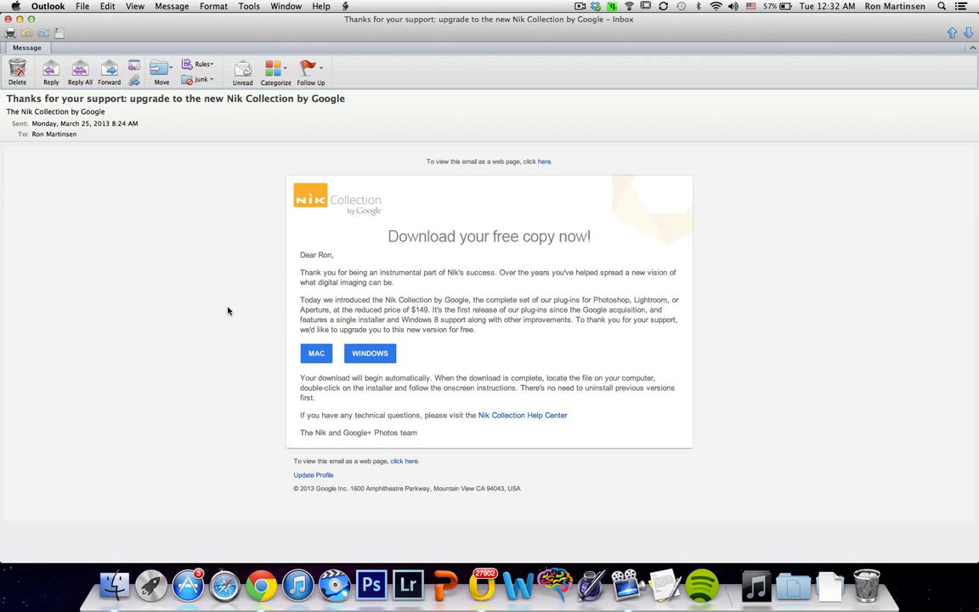
mouse_move(285, 340)
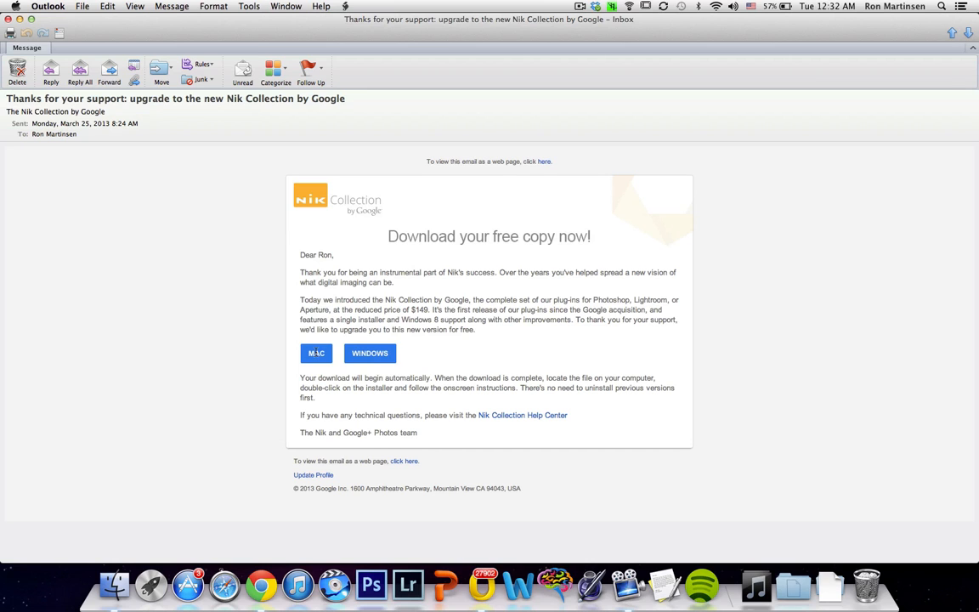
- Download the Mac Nik Collection .dmg from the email link and open it from Chrome
click(315, 353)
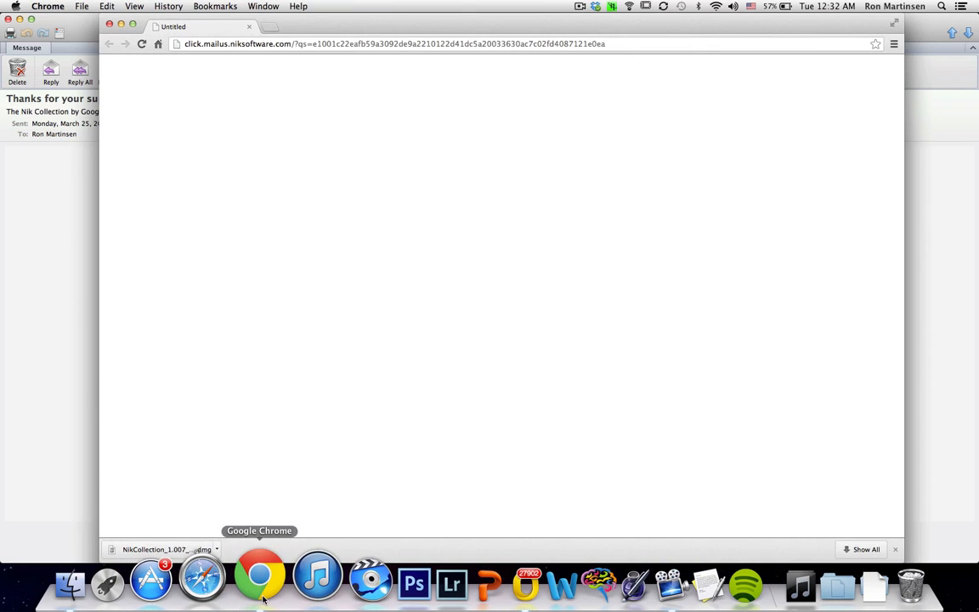
mouse_move(300, 365)
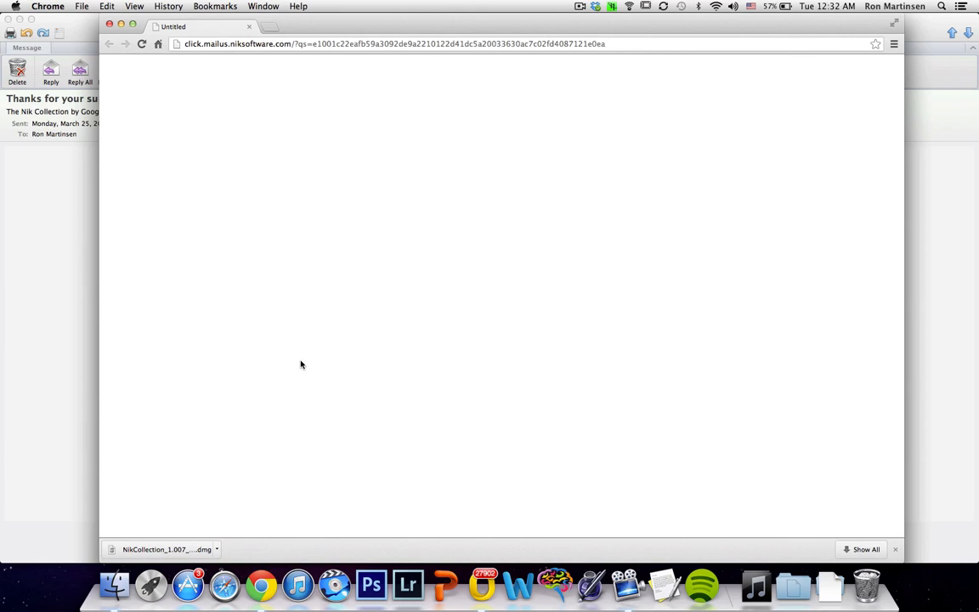
mouse_move(247, 512)
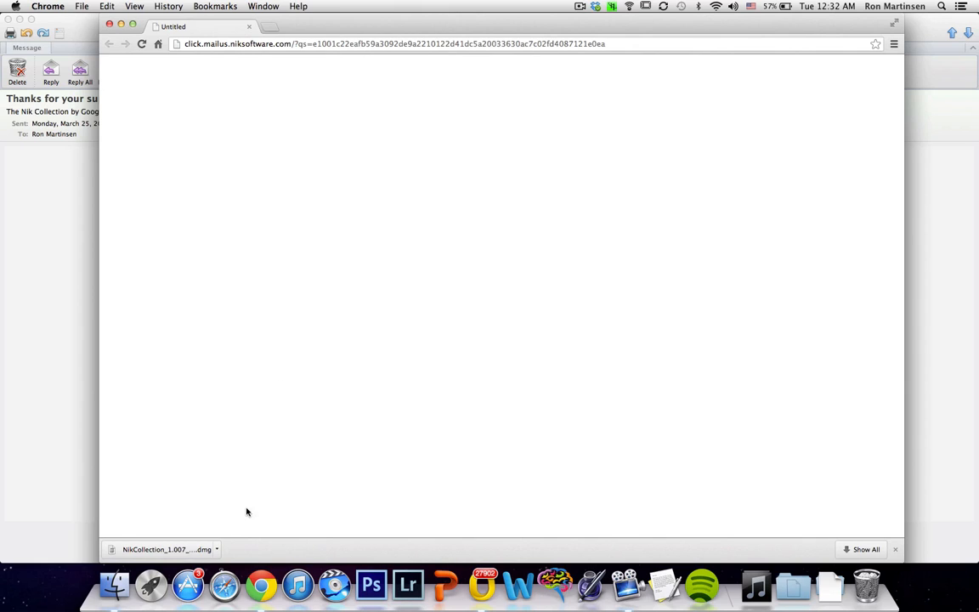
mouse_move(200, 552)
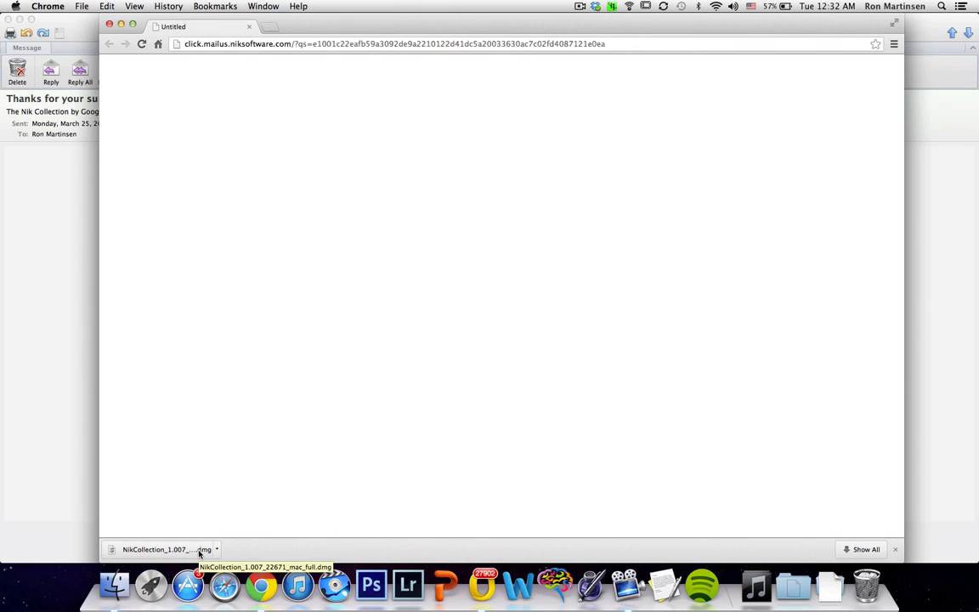
click(166, 549)
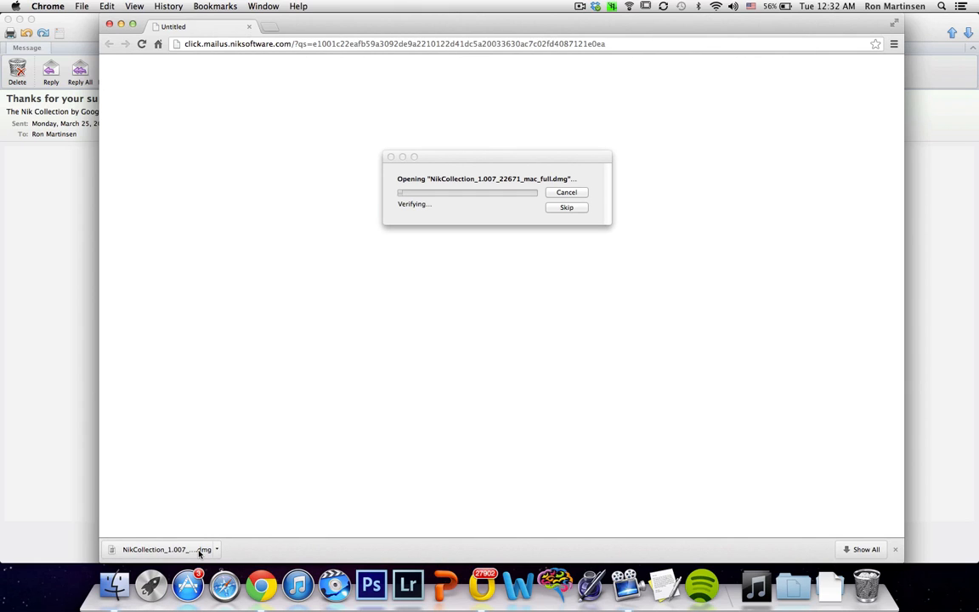
mouse_move(480, 230)
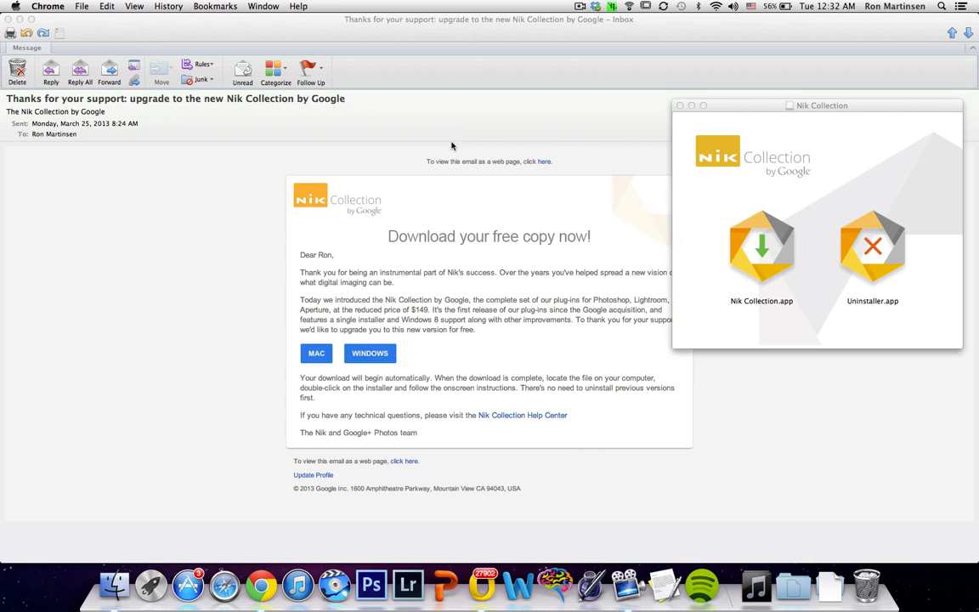
- Centre the disk image window and launch Nik Collection.app, confirming the security warning
drag(820, 105, 505, 137)
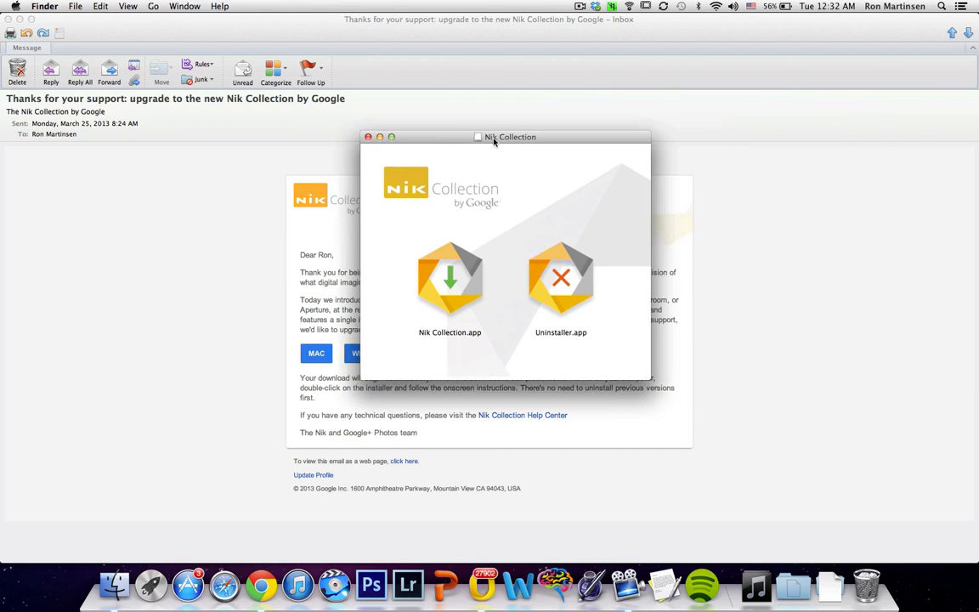
drag(510, 136, 475, 140)
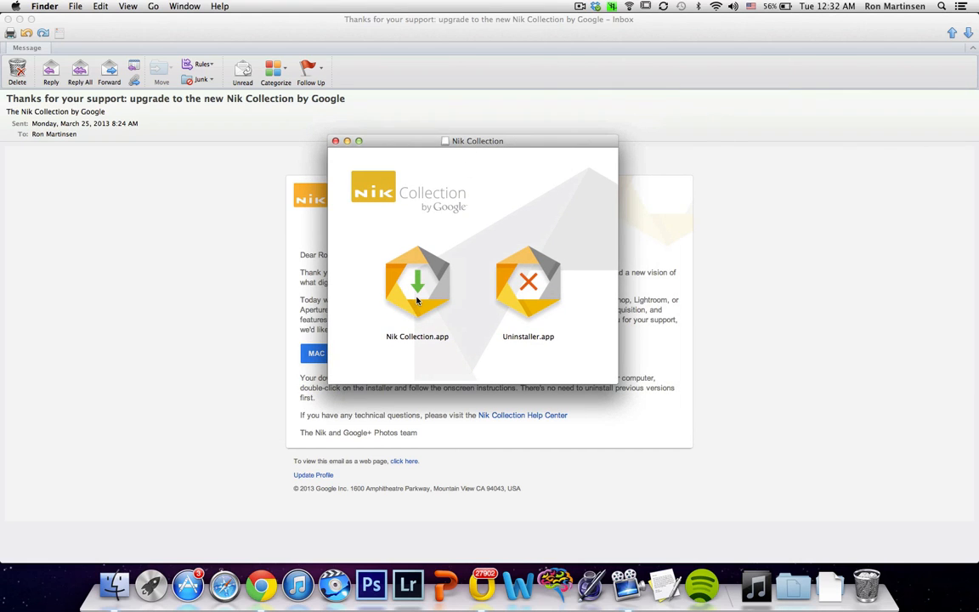
mouse_move(424, 270)
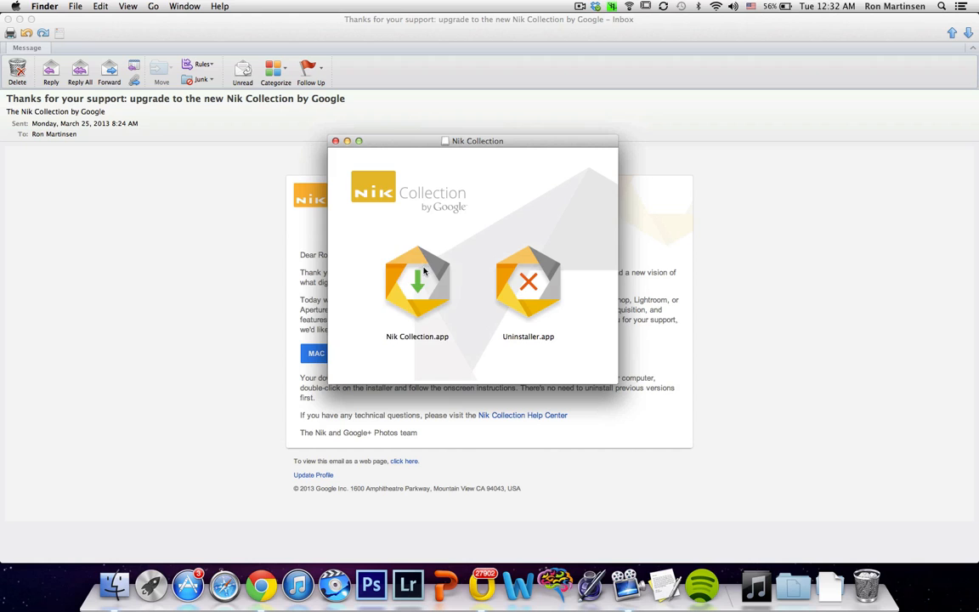
click(417, 285)
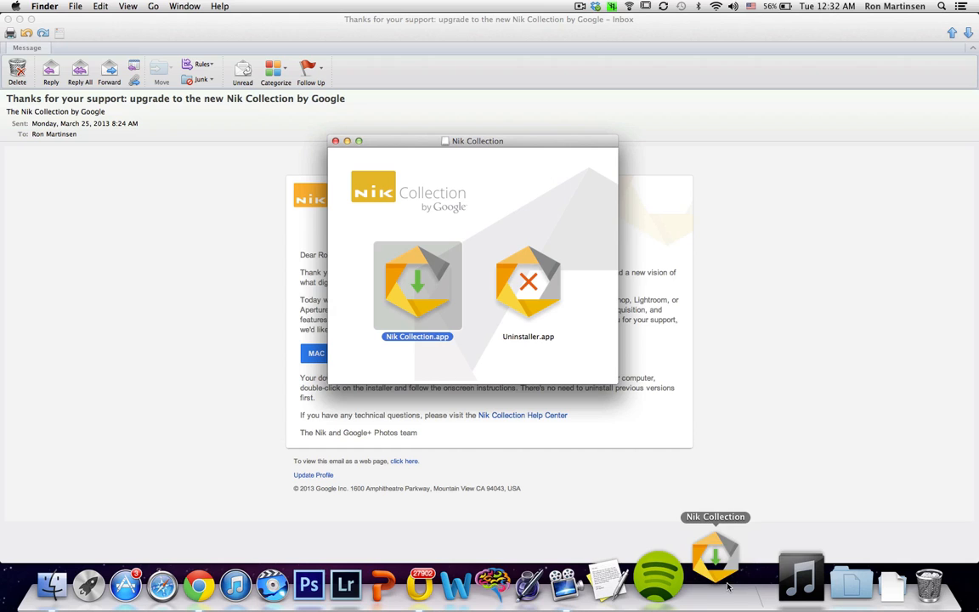
double_click(417, 284)
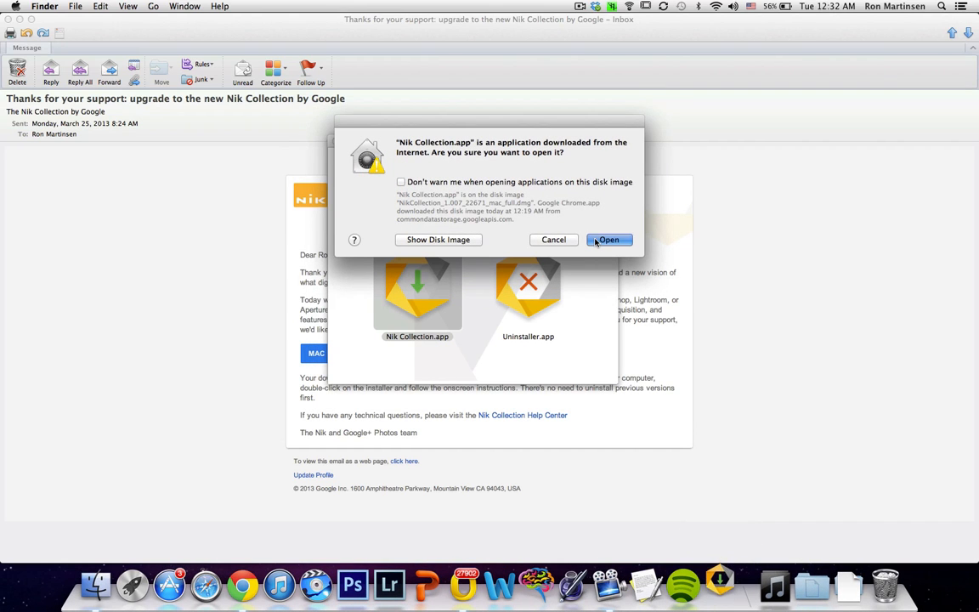
click(608, 240)
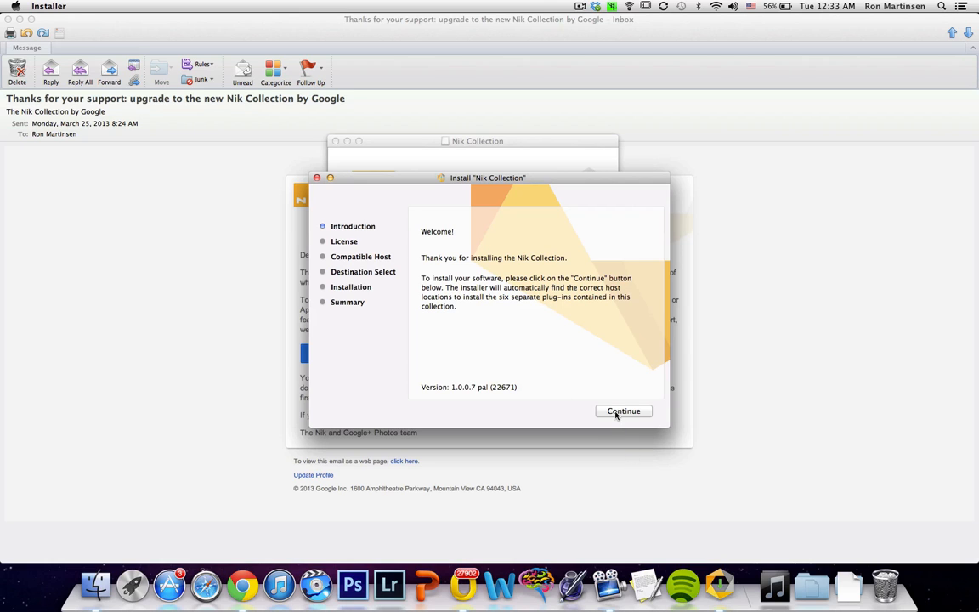
- Accept the license and host applications, install to Applications, and authorize with the password
click(623, 411)
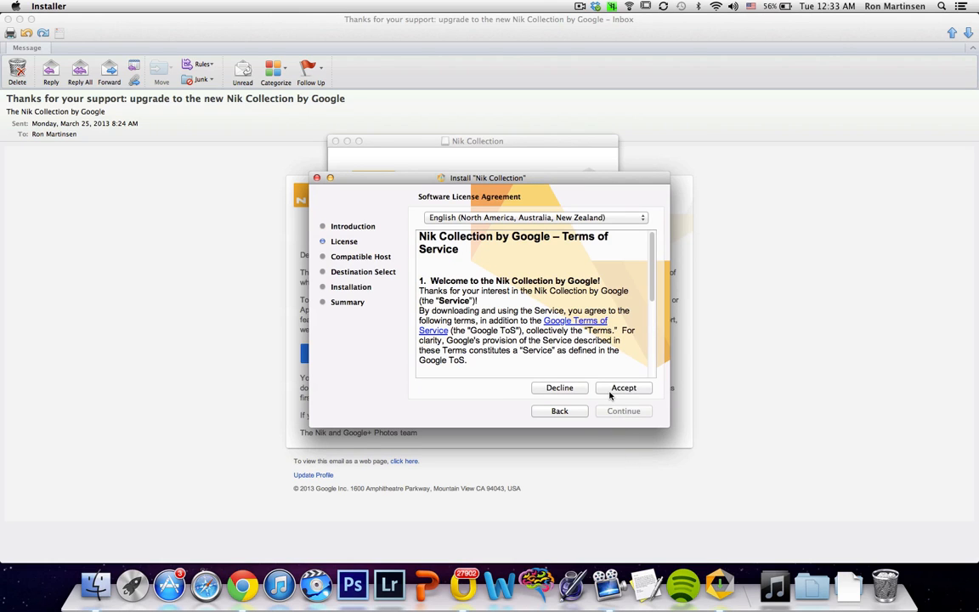
click(623, 388)
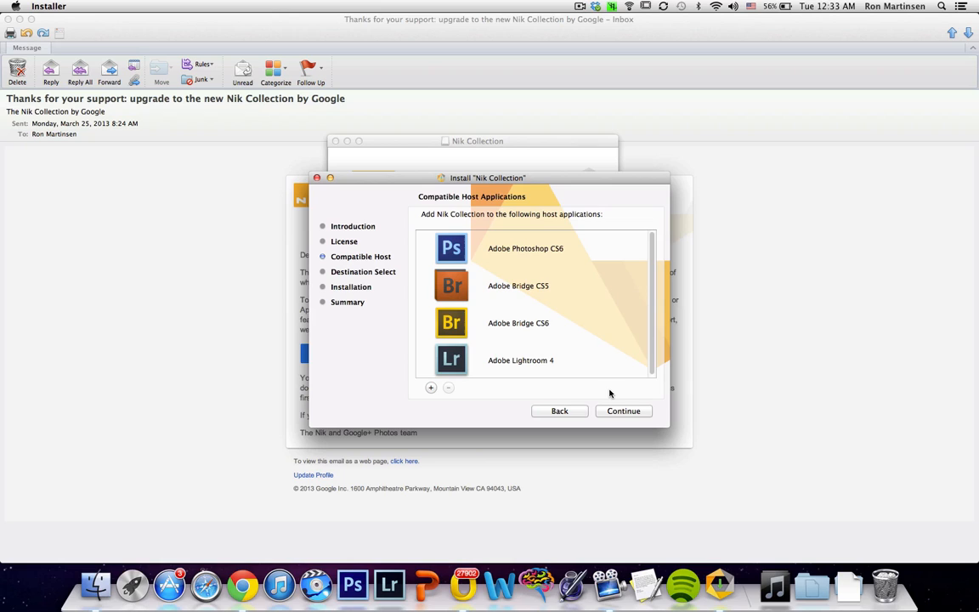
mouse_move(548, 357)
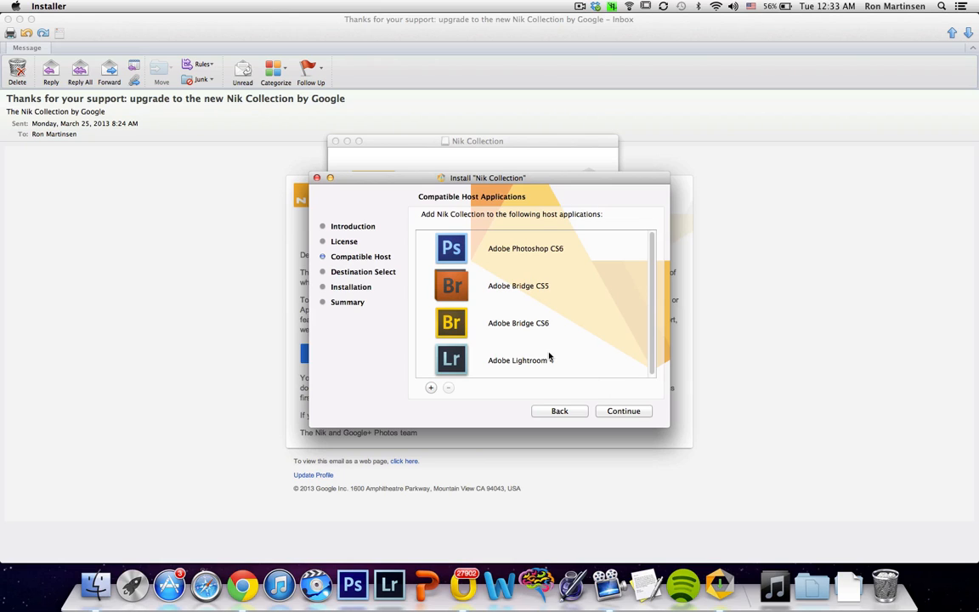
mouse_move(495, 288)
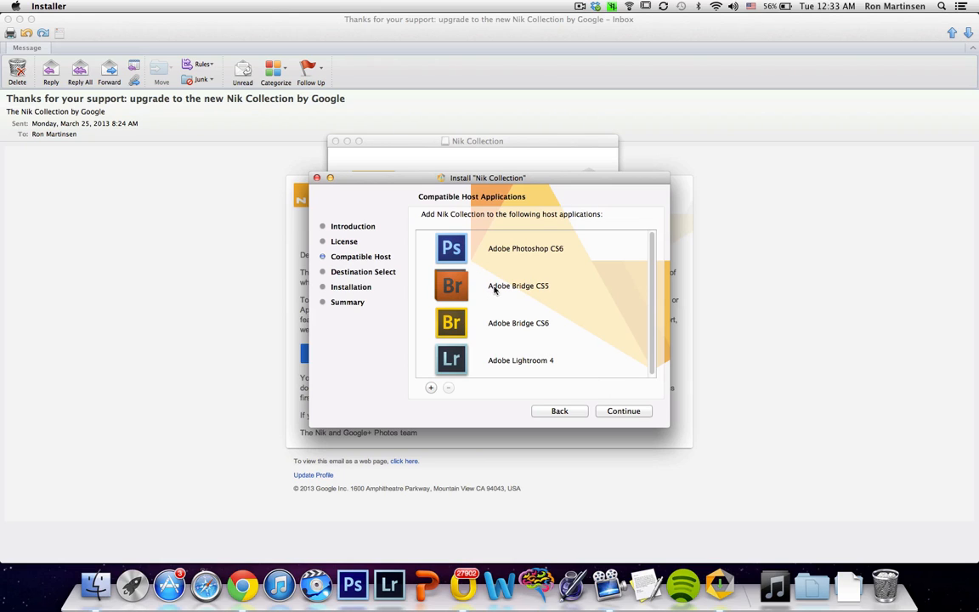
mouse_move(484, 296)
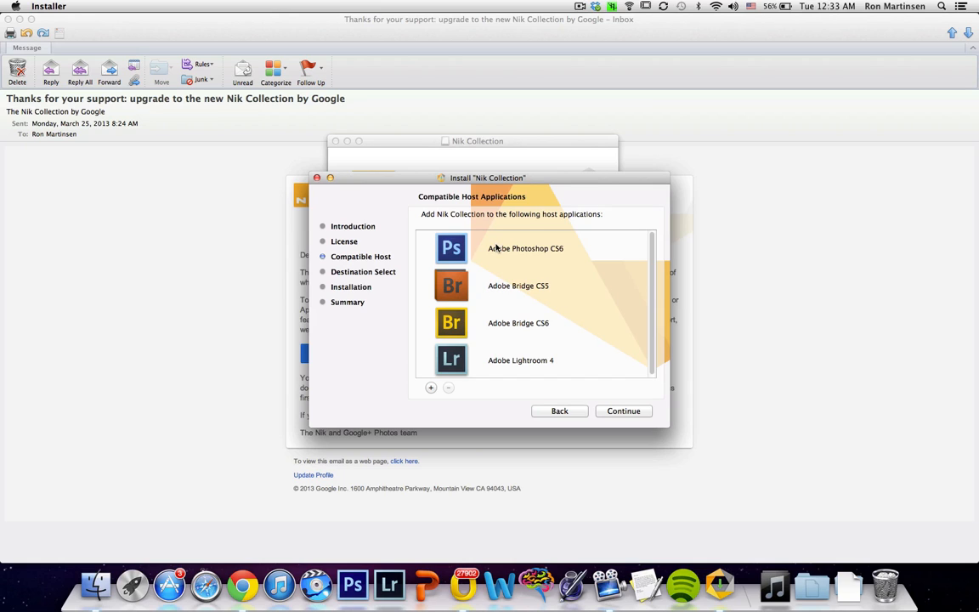
mouse_move(606, 410)
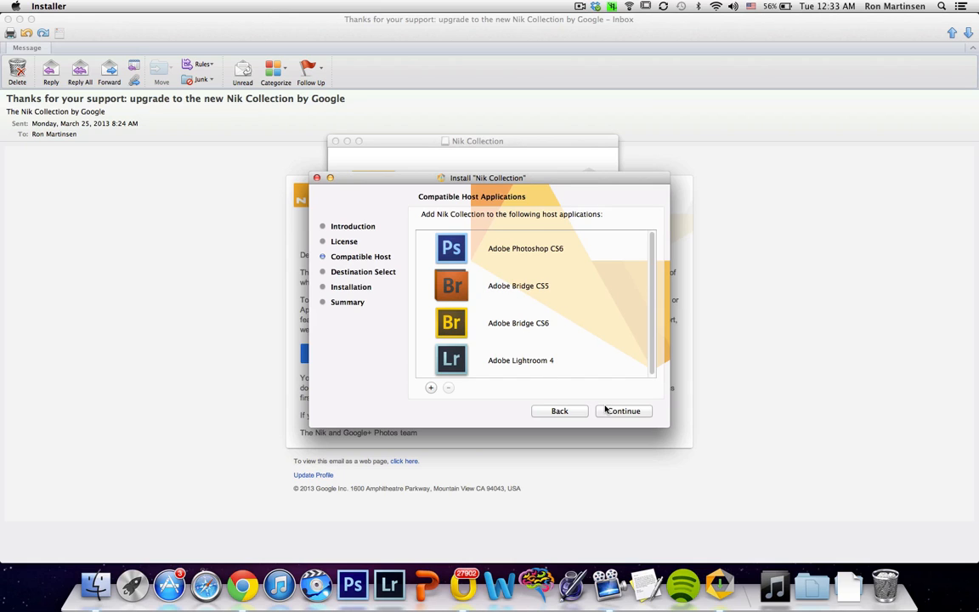
click(624, 411)
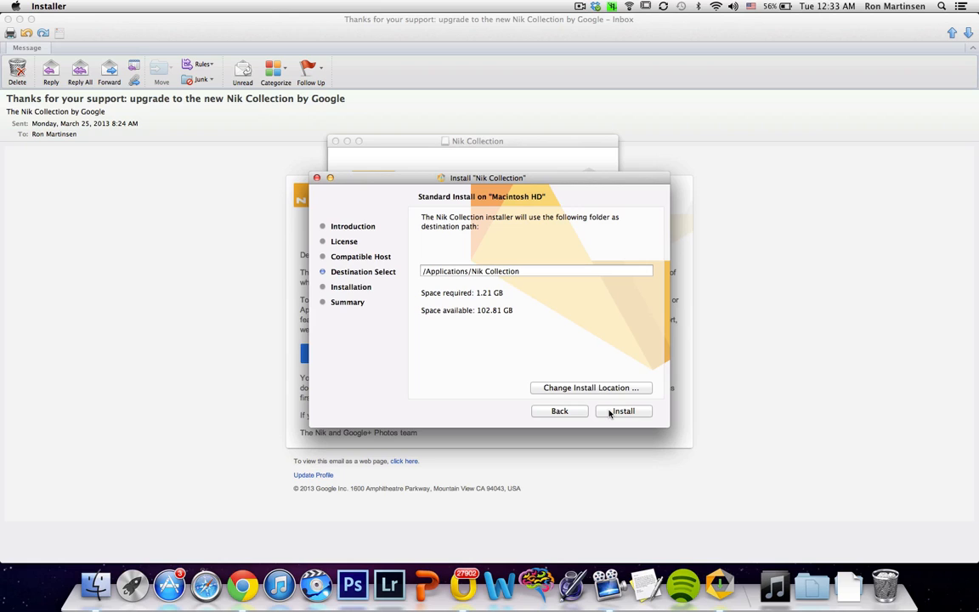
click(622, 411)
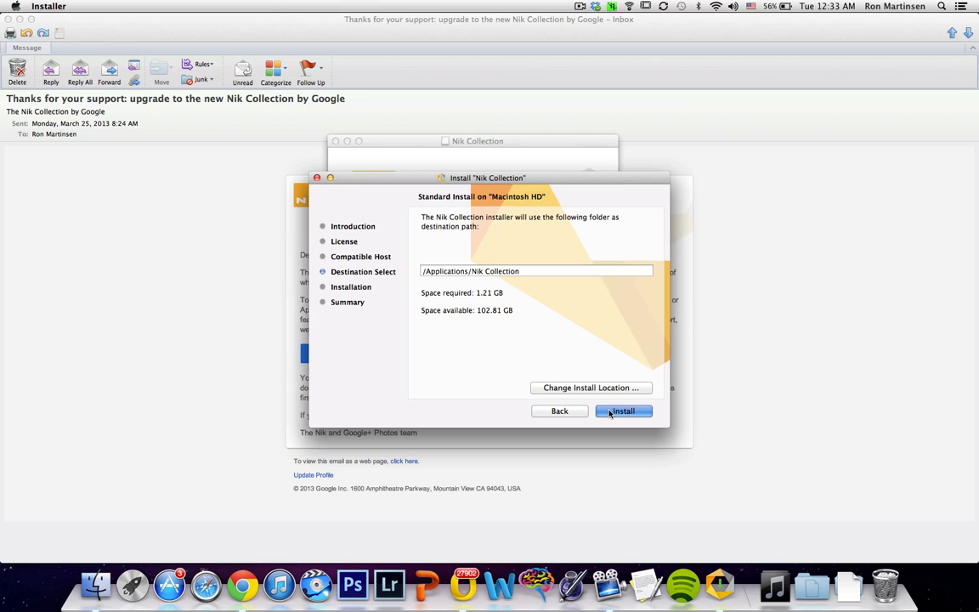
click(622, 411)
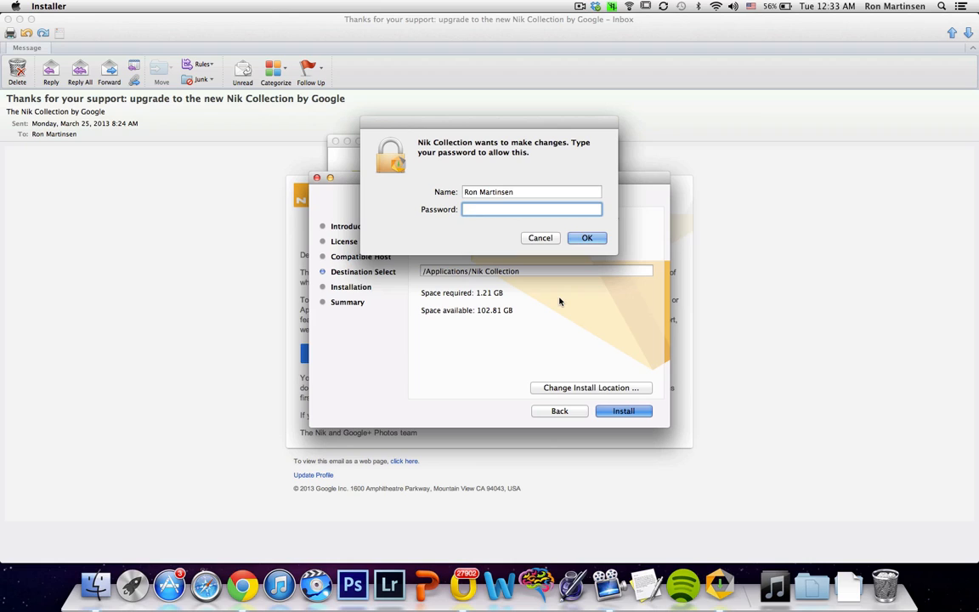
text(•••)
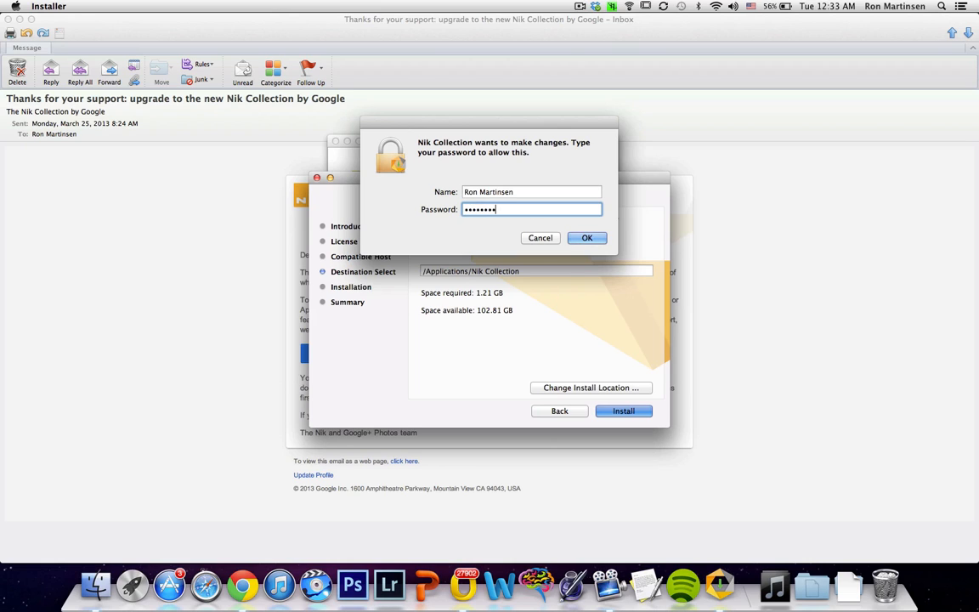
click(586, 237)
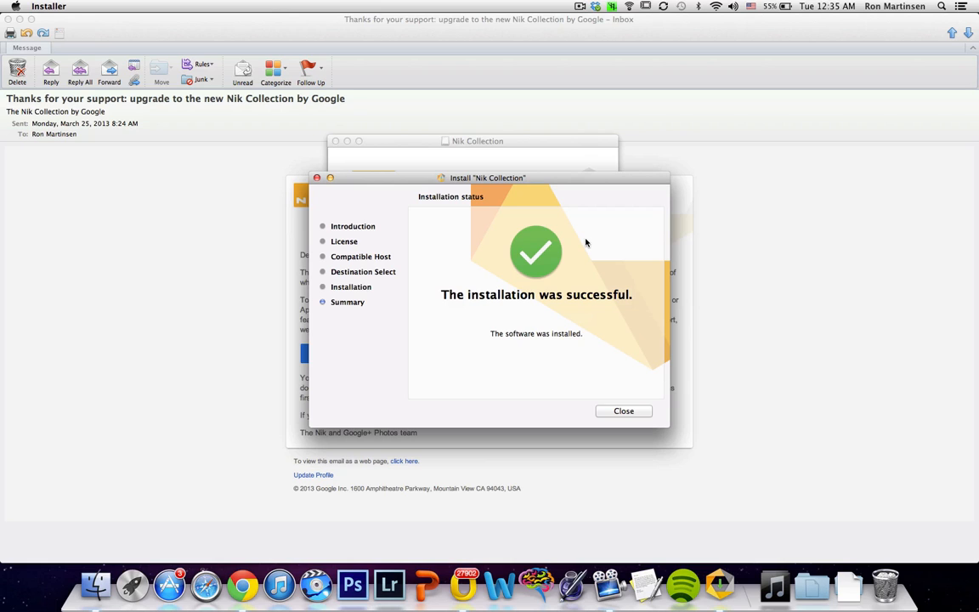
mouse_move(671, 359)
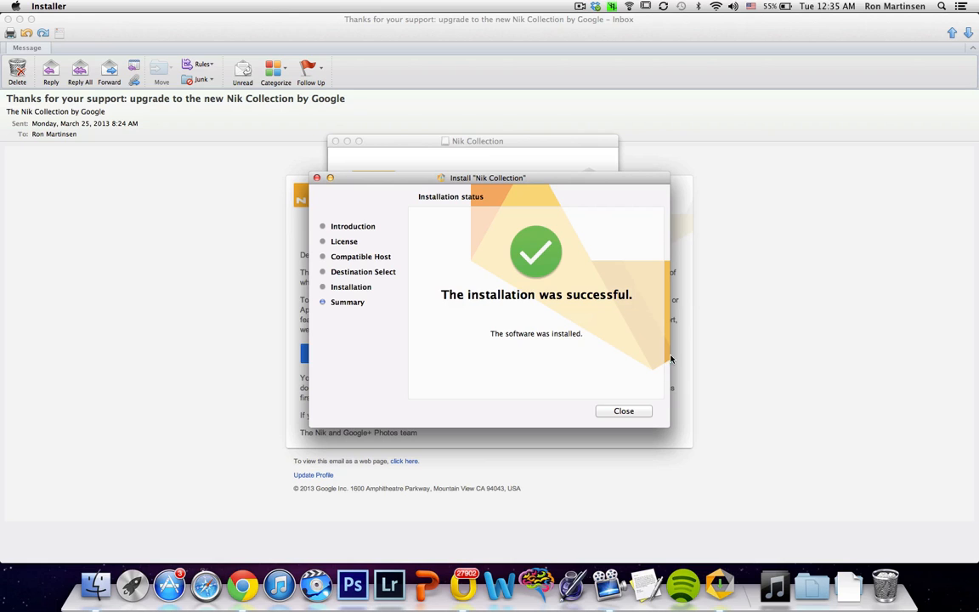
- Close the finished Nik Collection installer
click(623, 411)
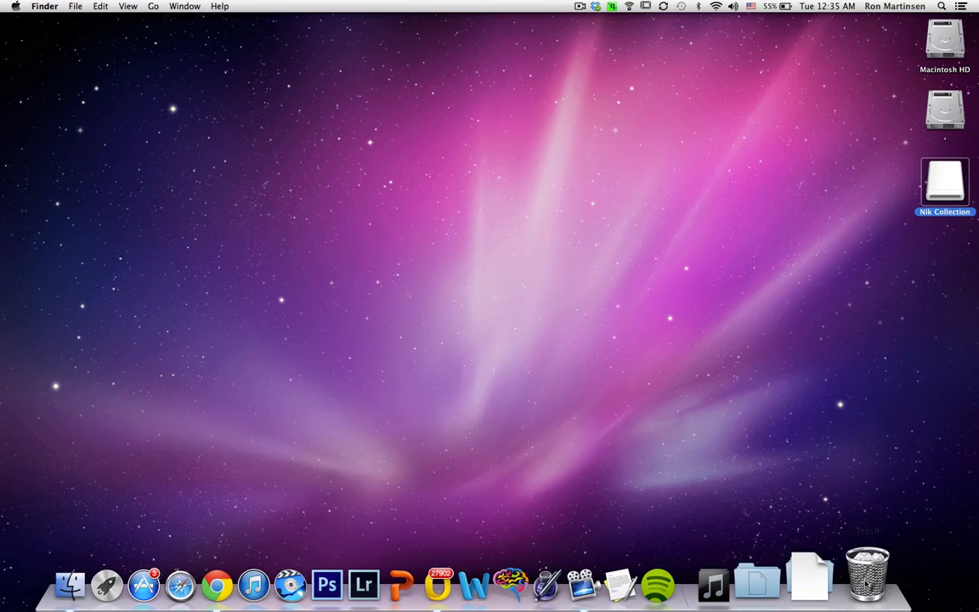
mouse_move(374, 577)
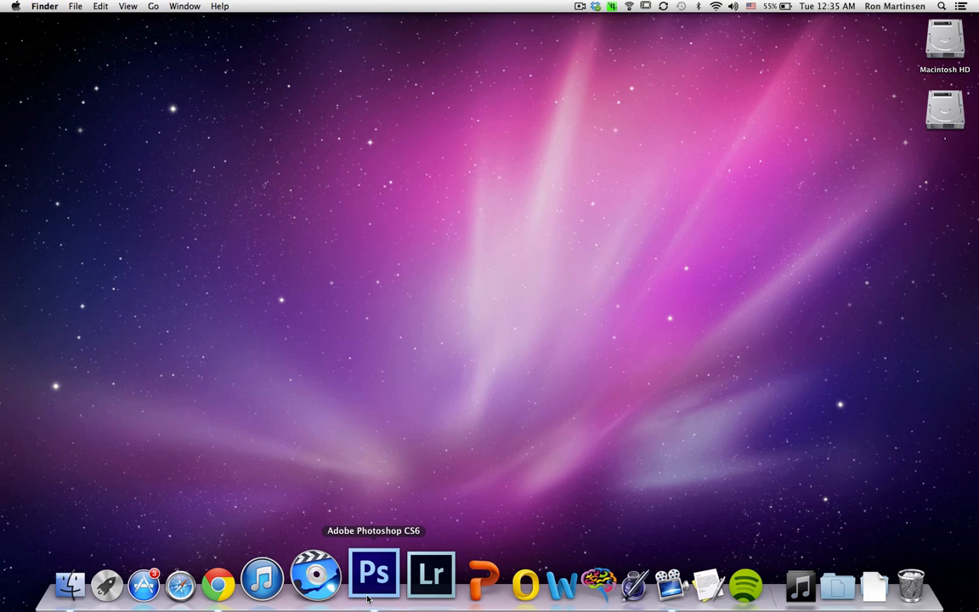
- Launch Photoshop CS6 from the Dock
click(374, 577)
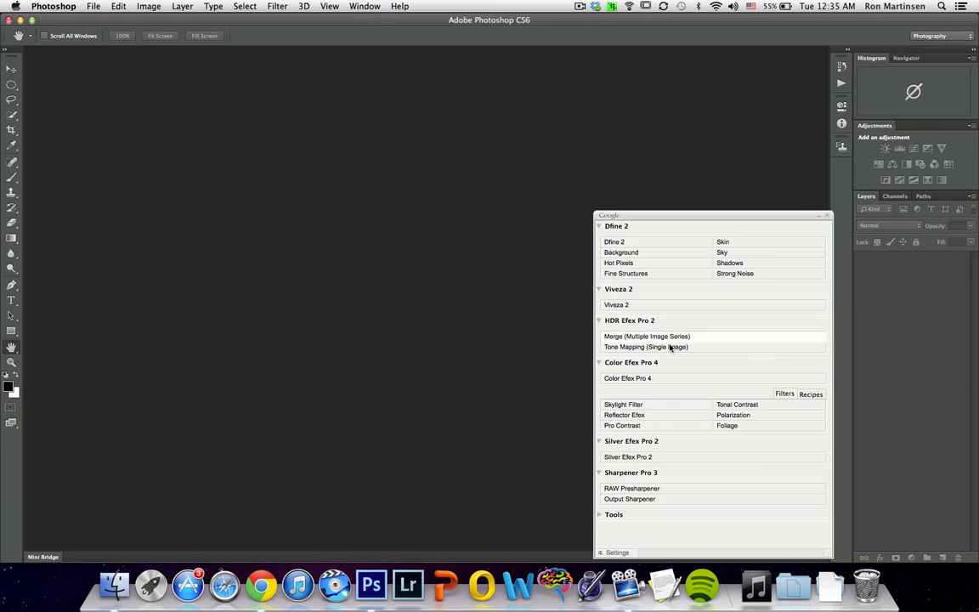
mouse_move(644, 364)
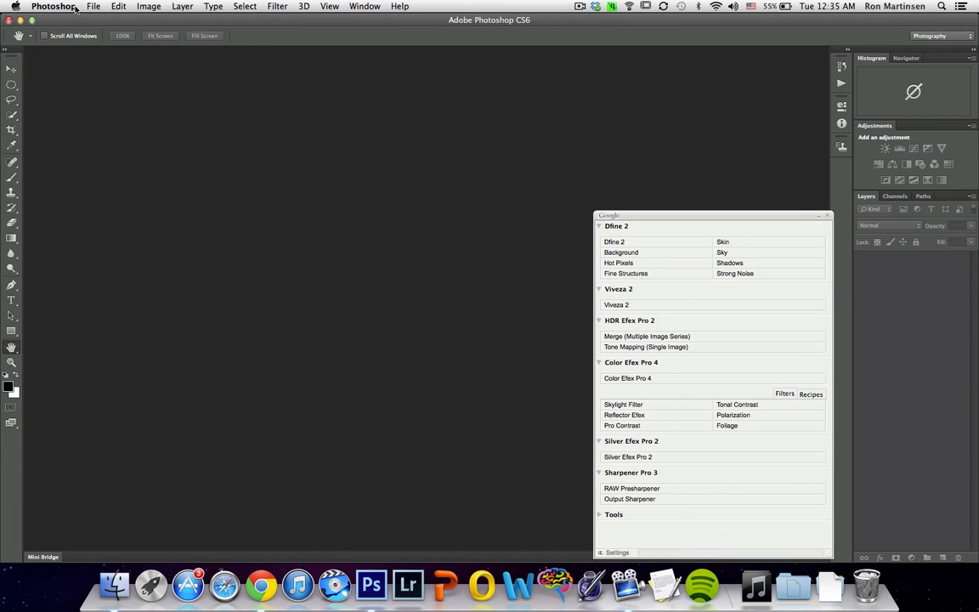
- Open New-York-OHM-Rooftop-175.psd from File > Open Recent
click(94, 6)
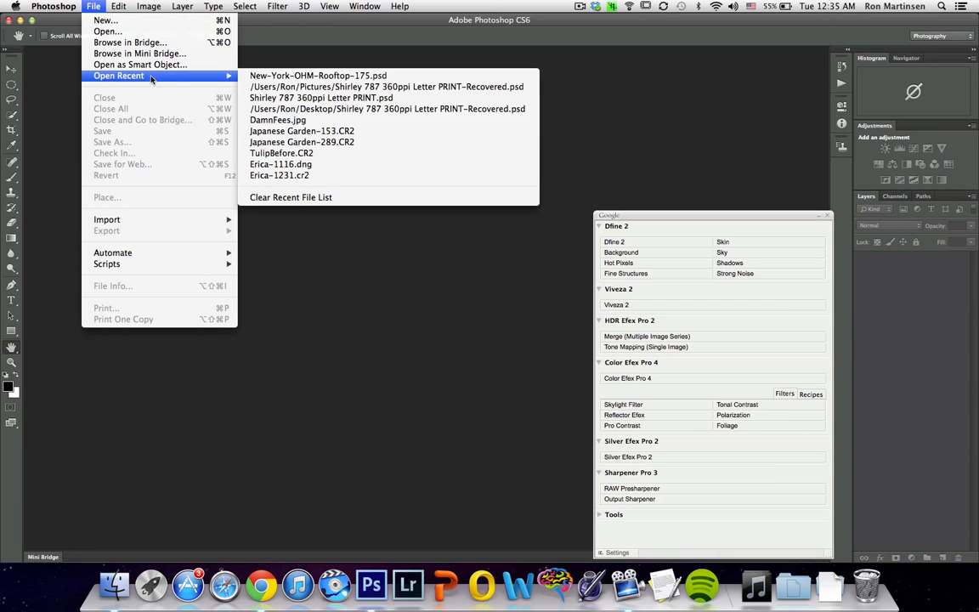
mouse_move(317, 76)
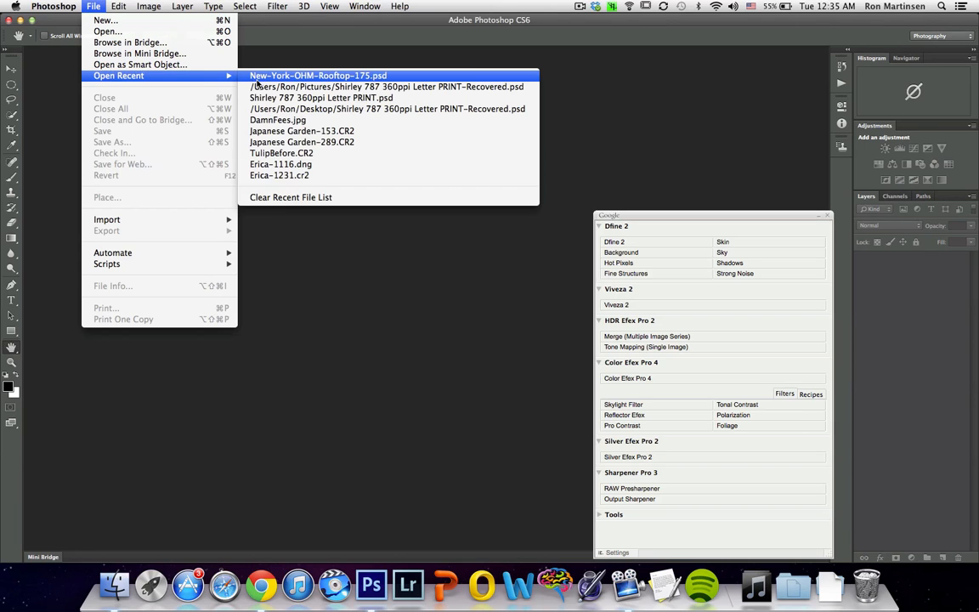
click(317, 76)
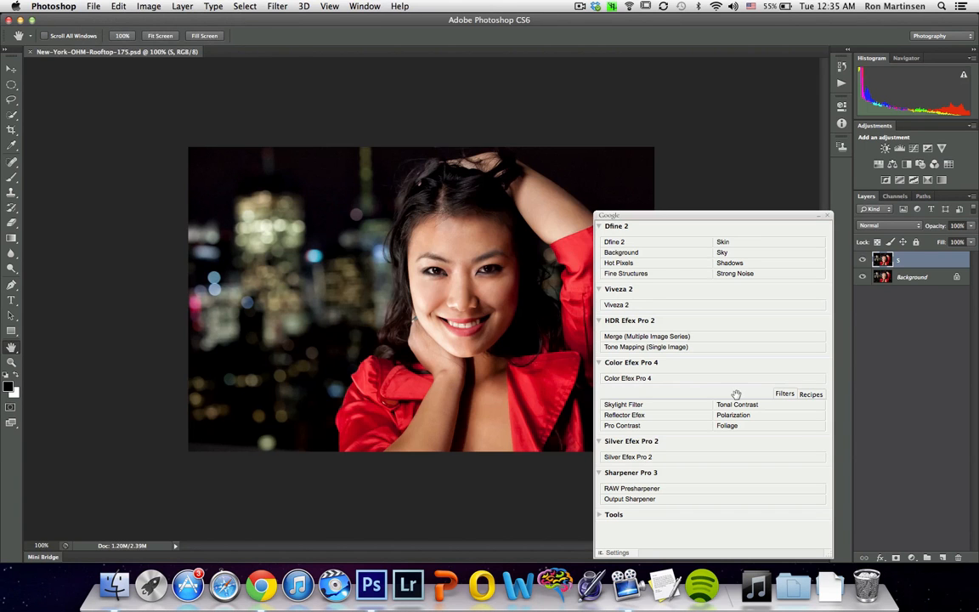
mouse_move(621, 252)
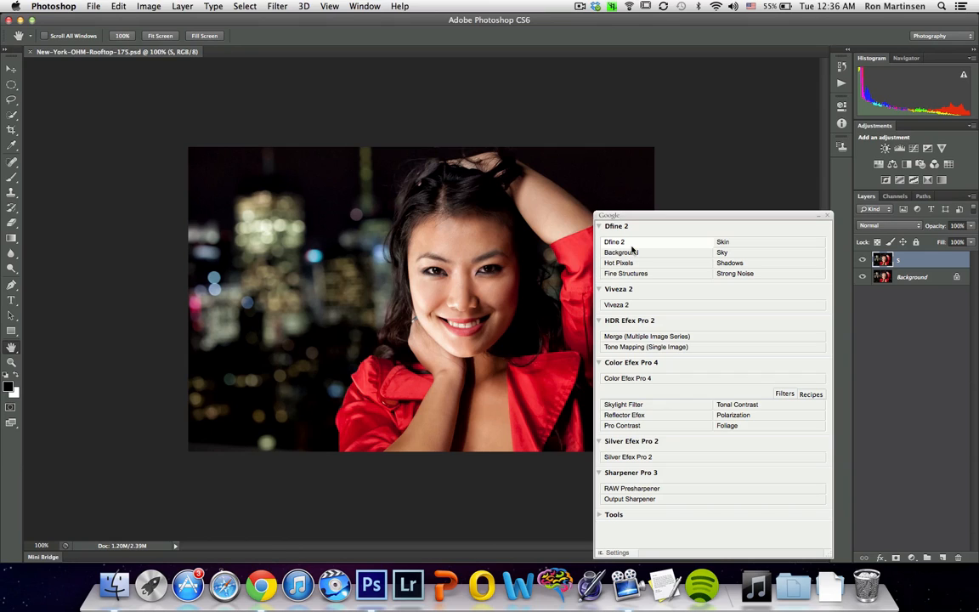
mouse_move(553, 247)
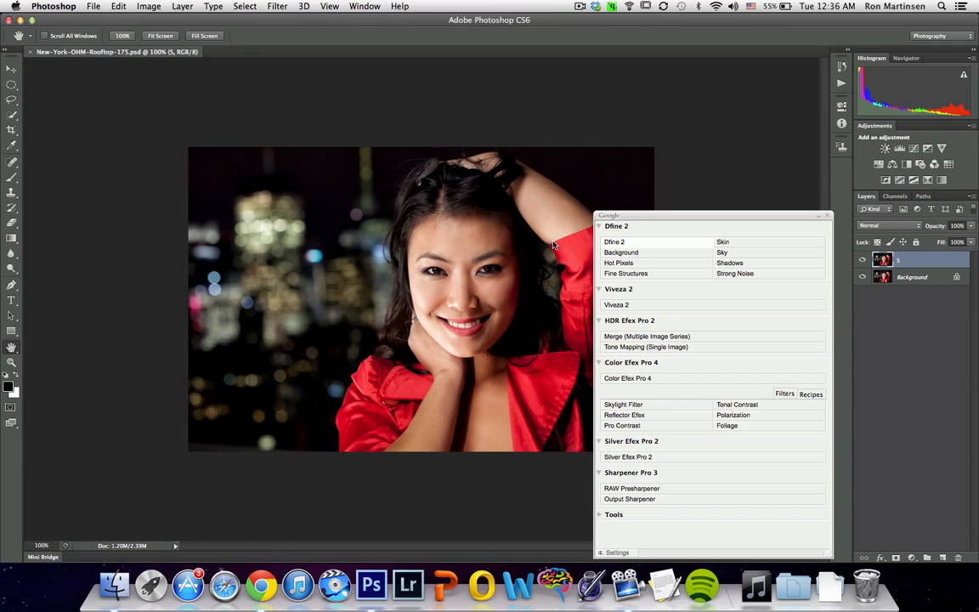
- Run Dfine 2 on the portrait and accept its automatic noise reduction
click(614, 242)
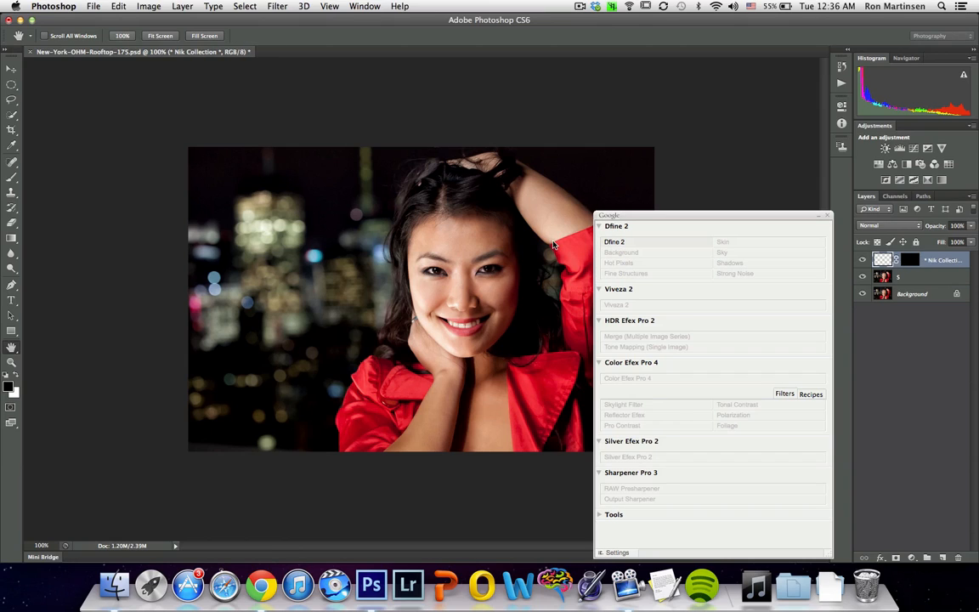
click(614, 241)
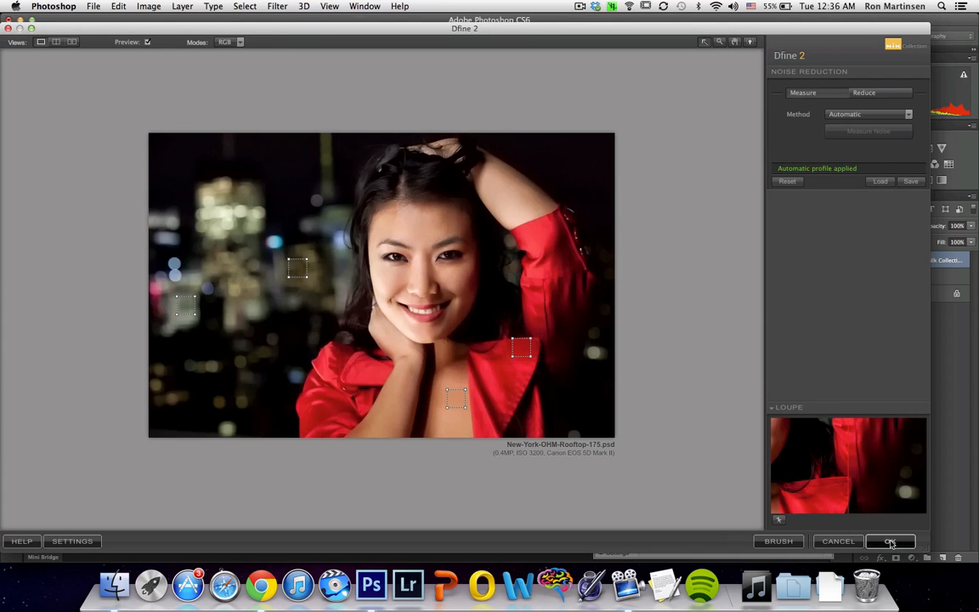
click(890, 541)
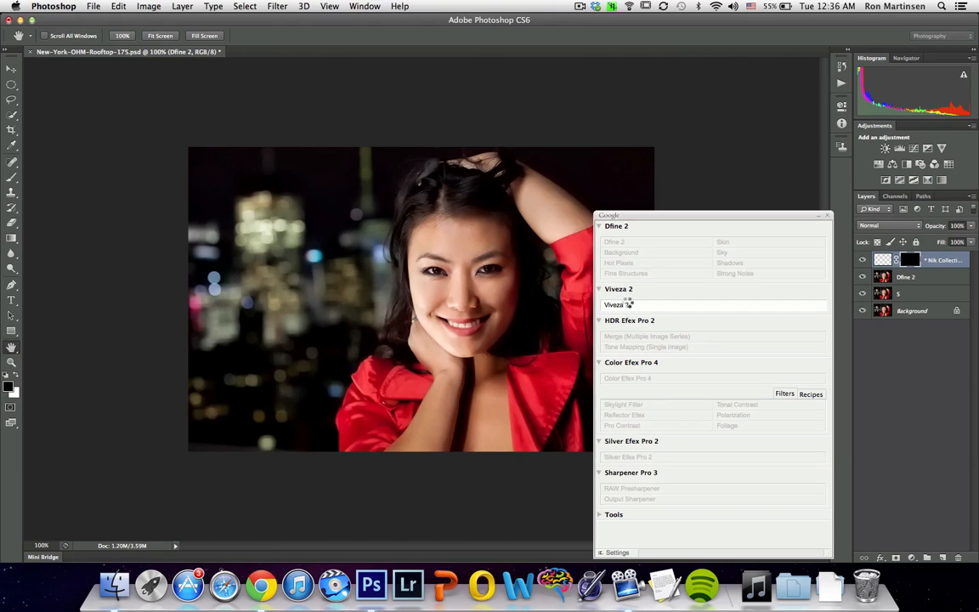
- In Viveza 2, adjust the brightness of a control point on the background city lights
click(616, 304)
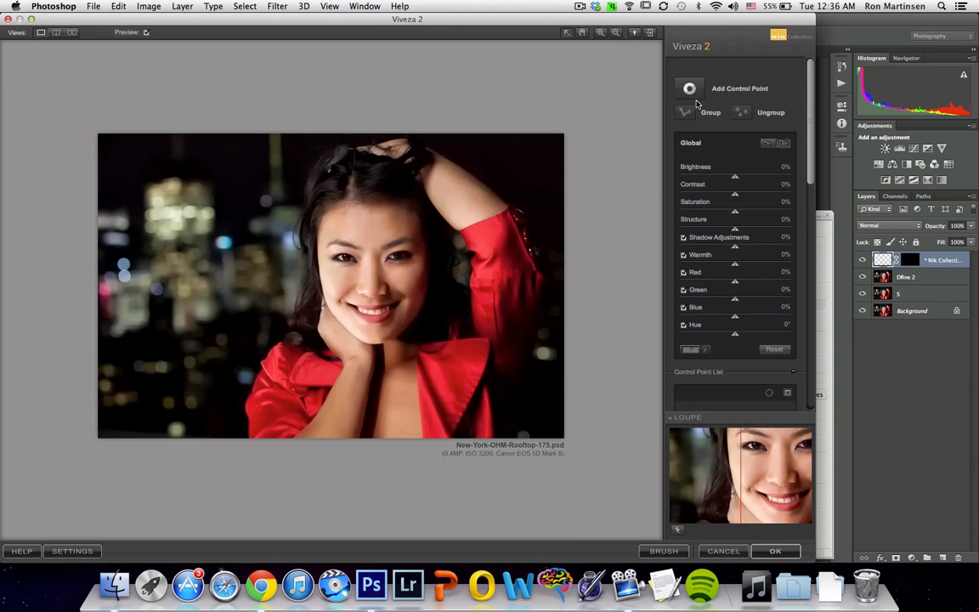
mouse_move(344, 271)
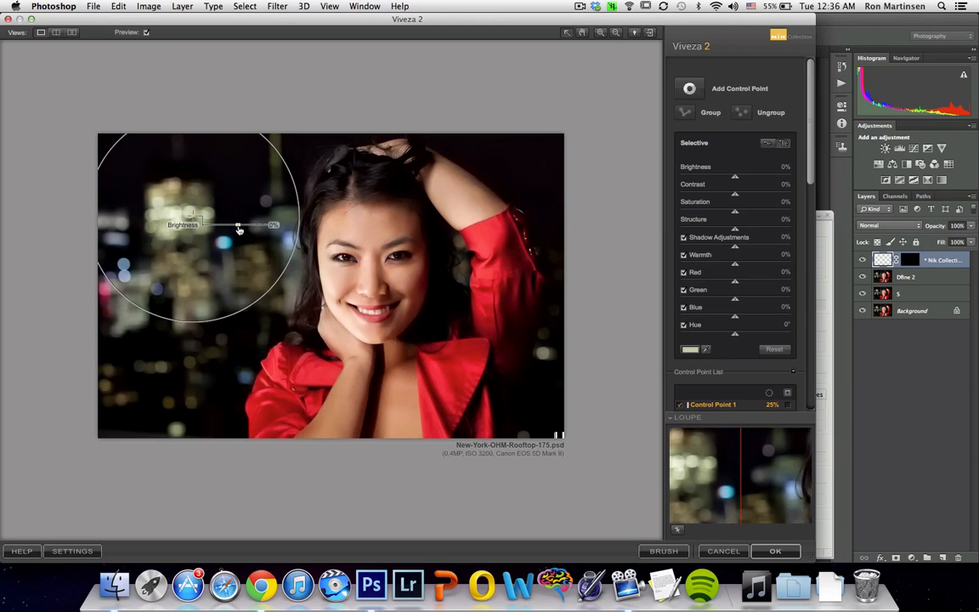
drag(272, 224, 223, 224)
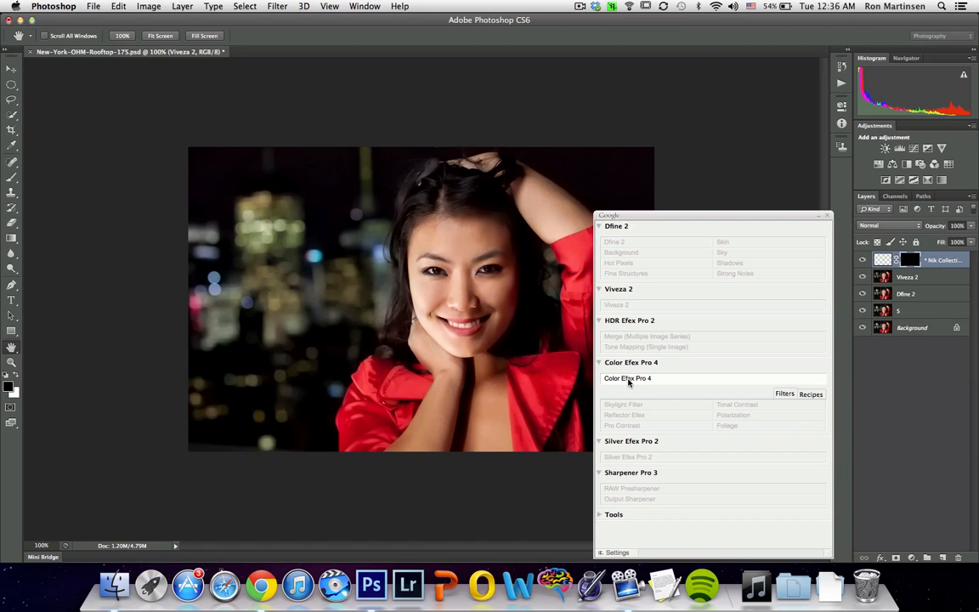
- Apply the Bleach Bypass filter from Color Efex Pro 4 to the portrait
click(627, 378)
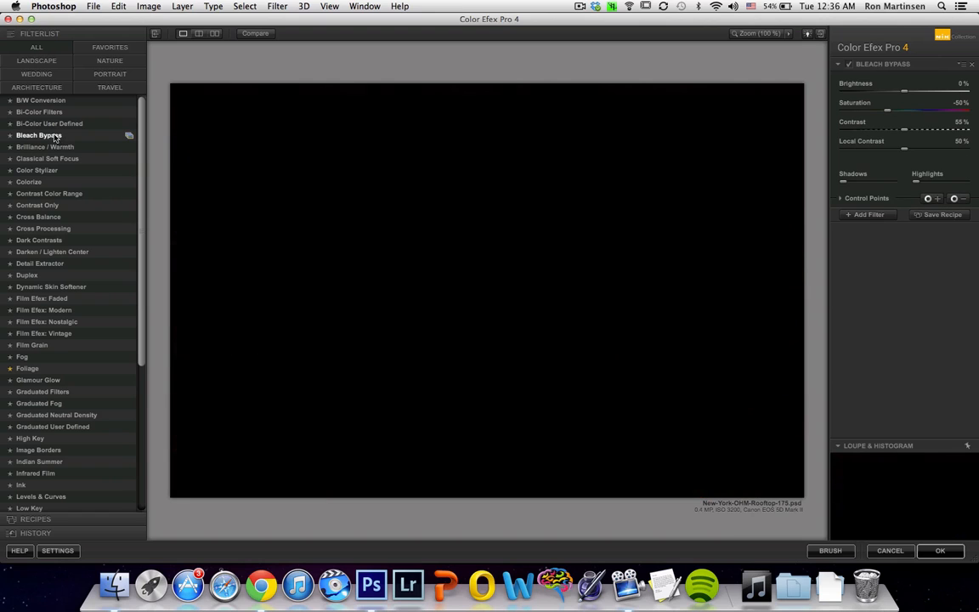
click(39, 135)
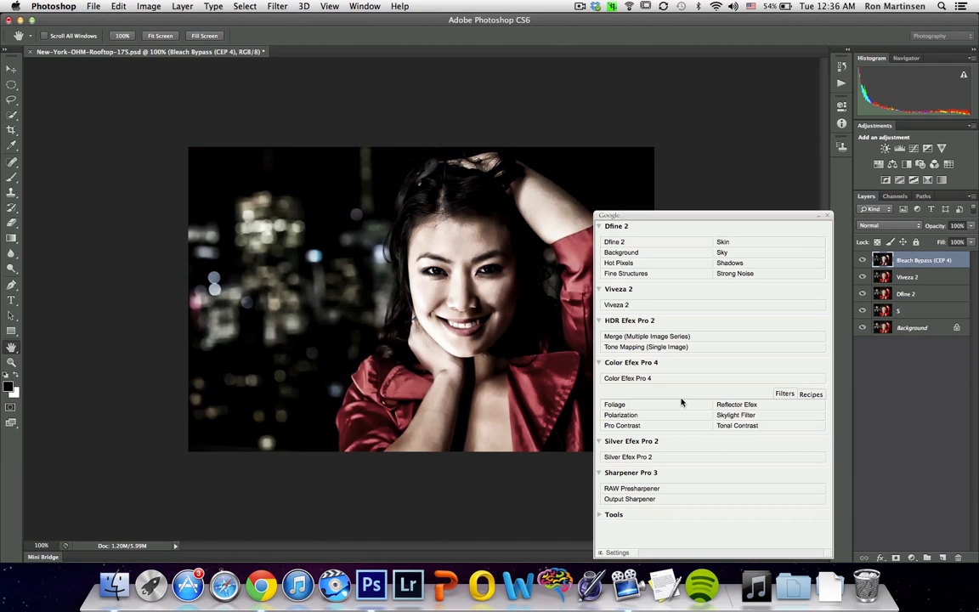
click(627, 456)
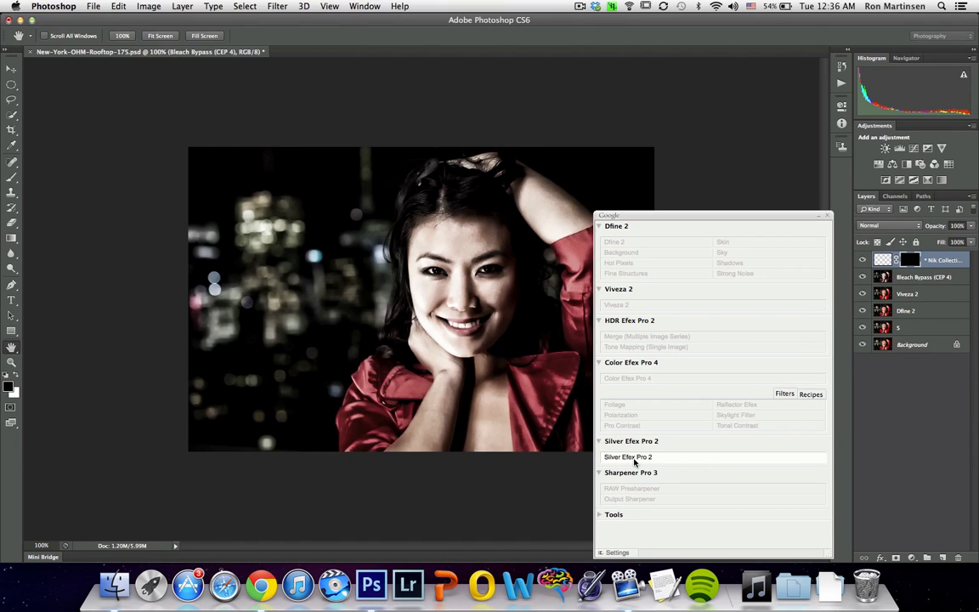
- Finish the Silver Efex Pro 2 layer, then quit Photoshop and answer the save prompt
click(628, 456)
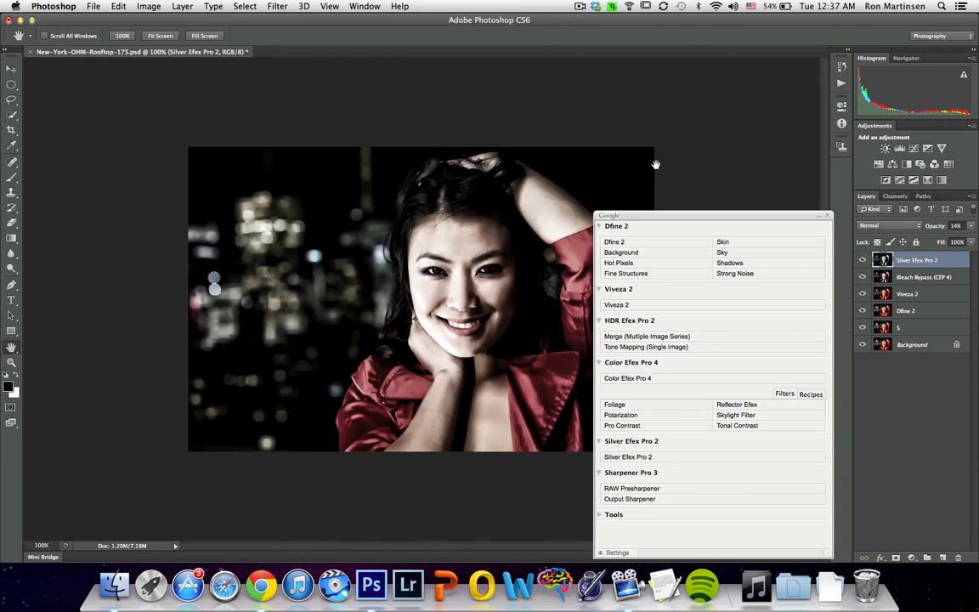
mouse_move(187, 49)
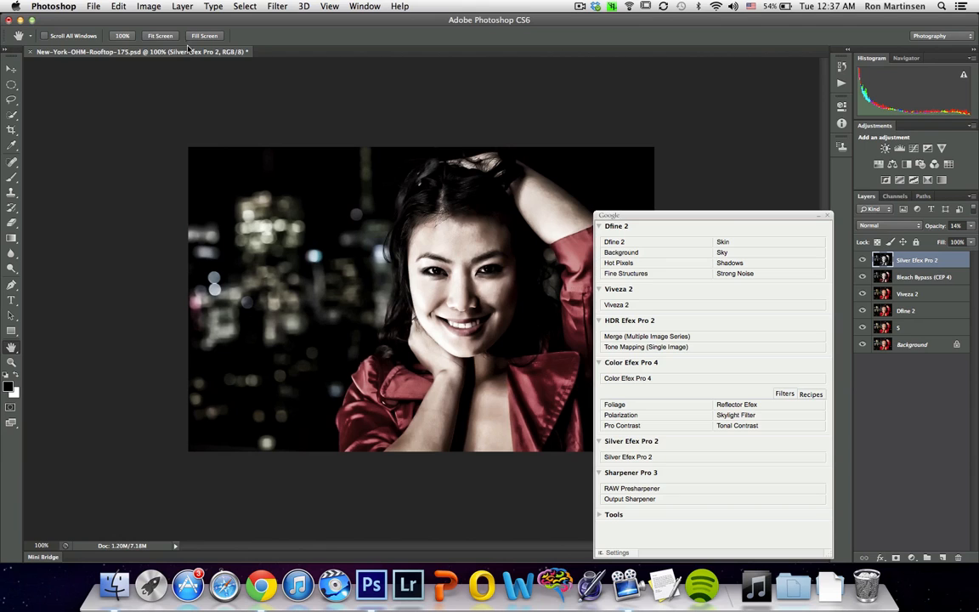
click(53, 6)
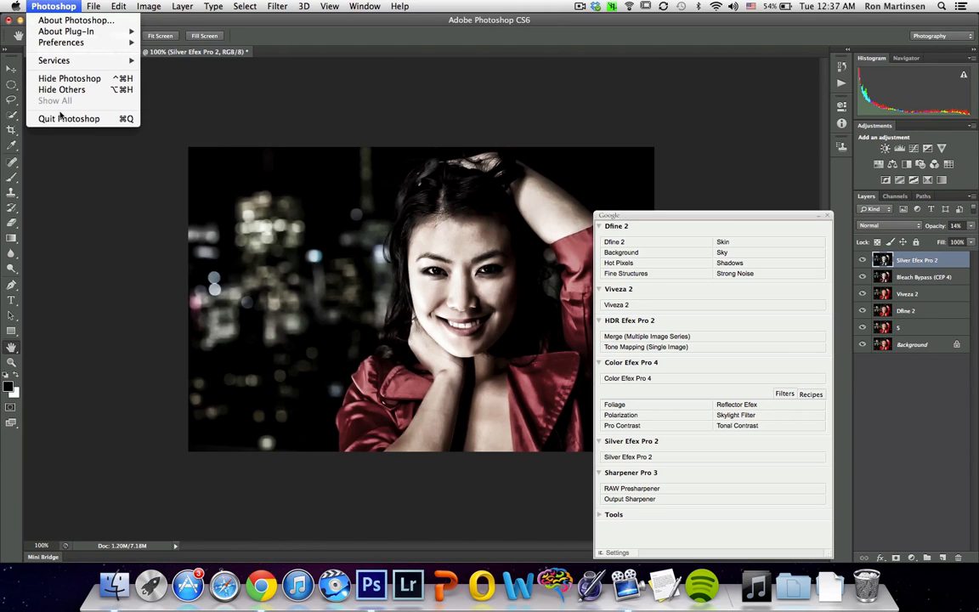
click(68, 118)
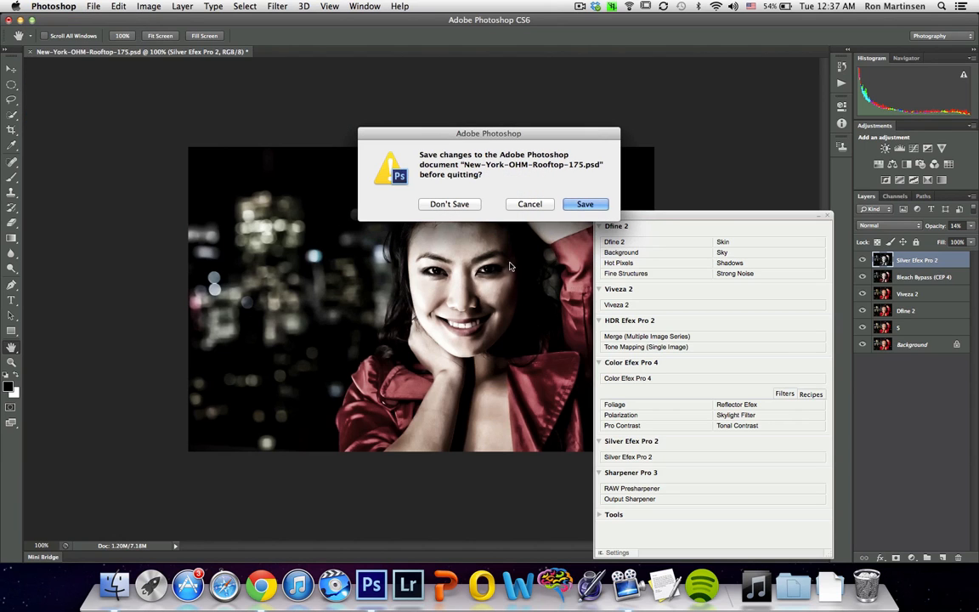
click(448, 204)
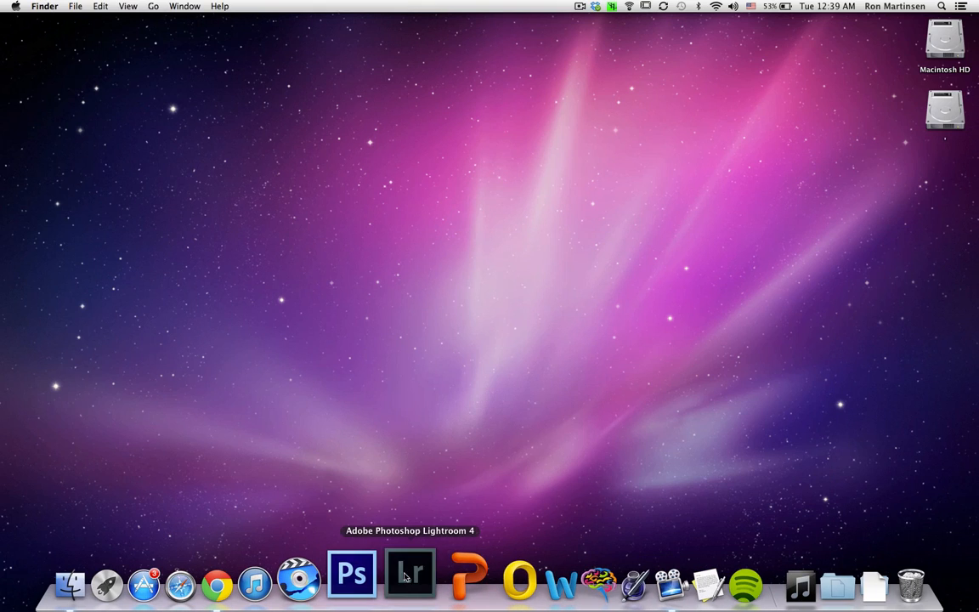
- Launch Lightroom 4 and send the fur-hood portrait to Color Efex Pro 4
click(411, 573)
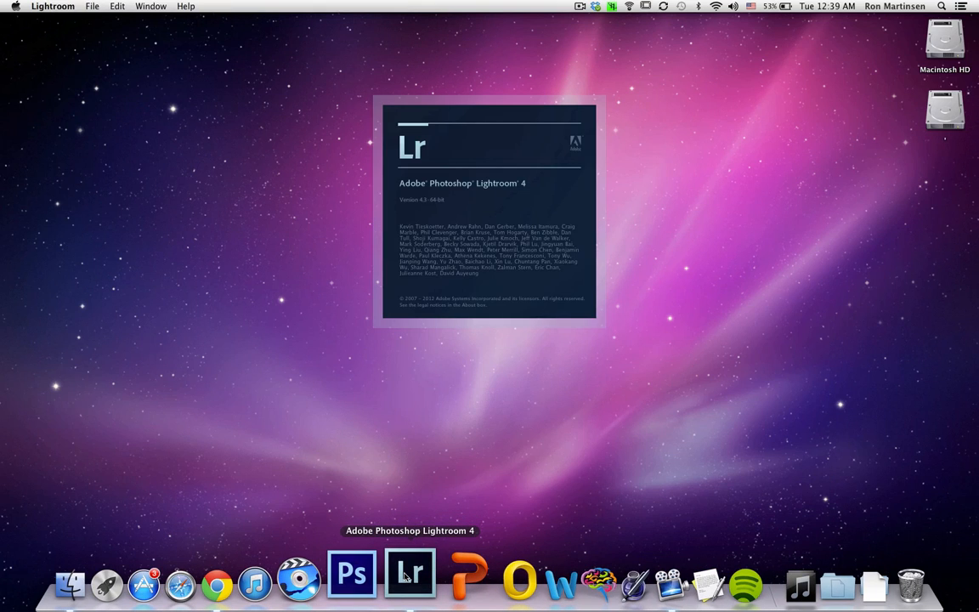
click(411, 572)
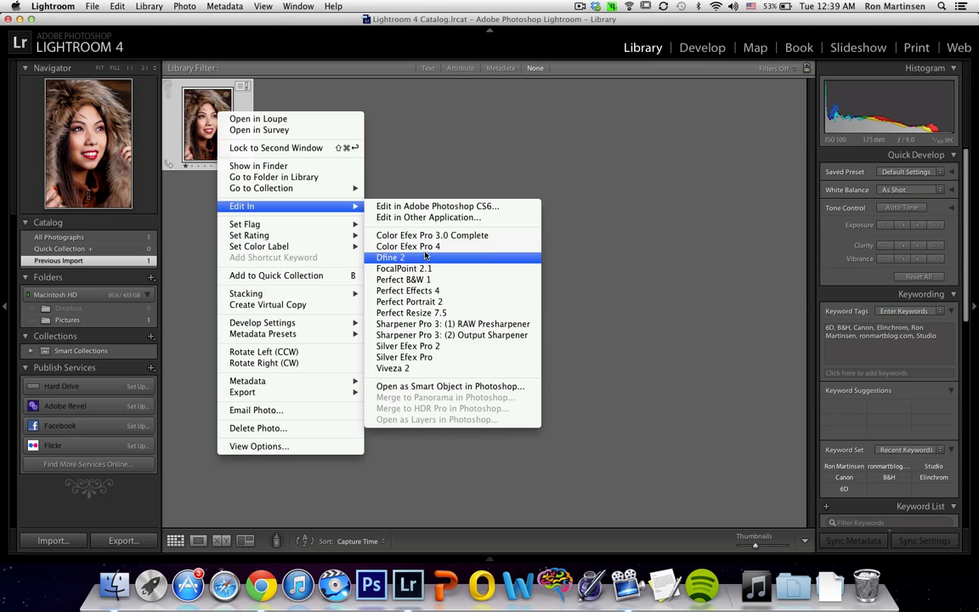
click(408, 246)
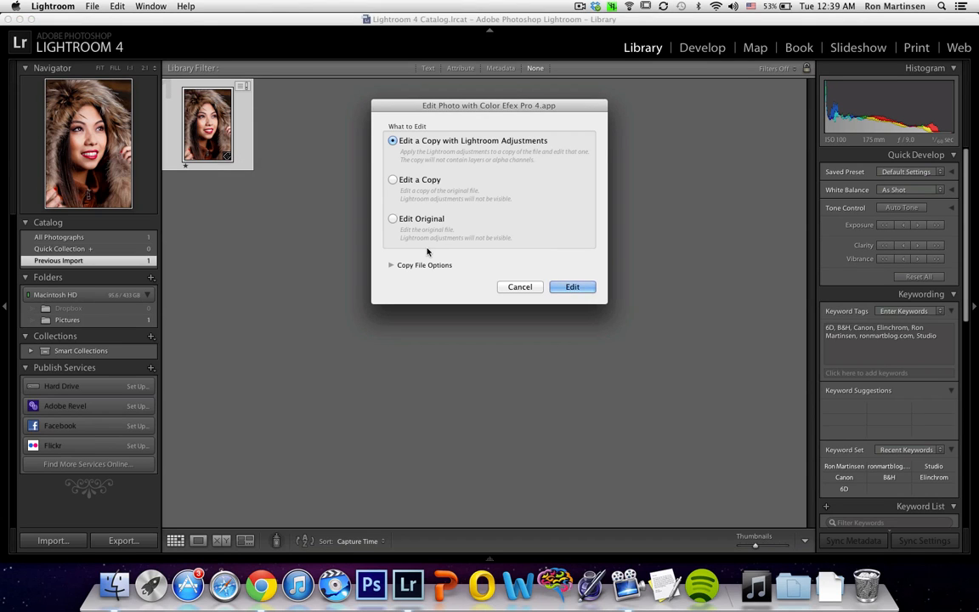
click(572, 287)
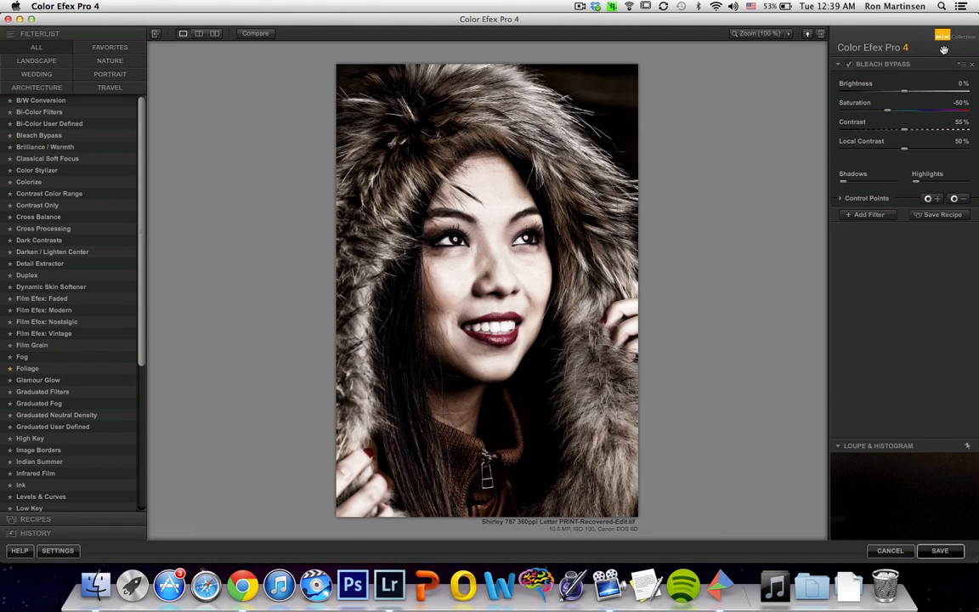
mouse_move(914, 80)
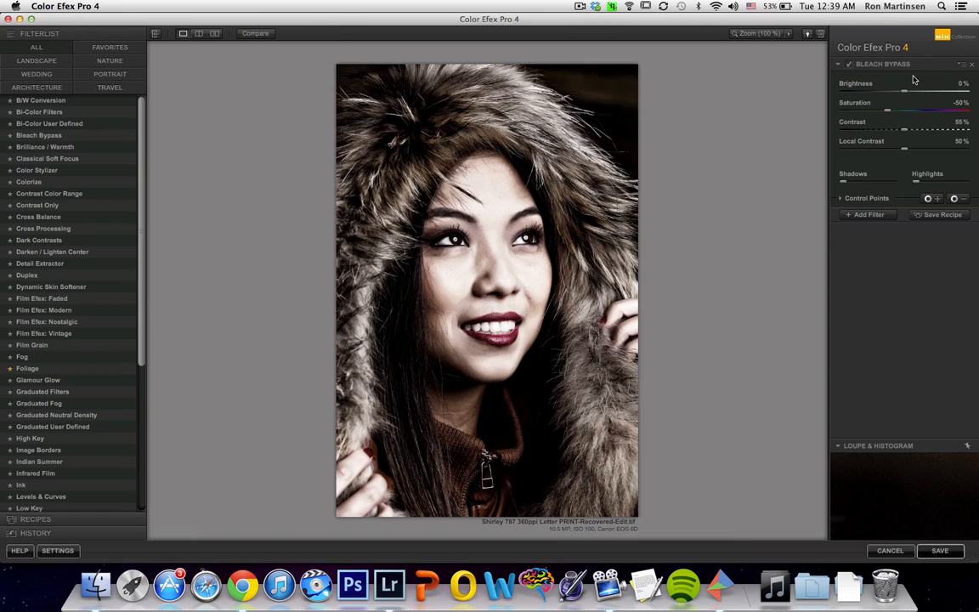
mouse_move(762, 68)
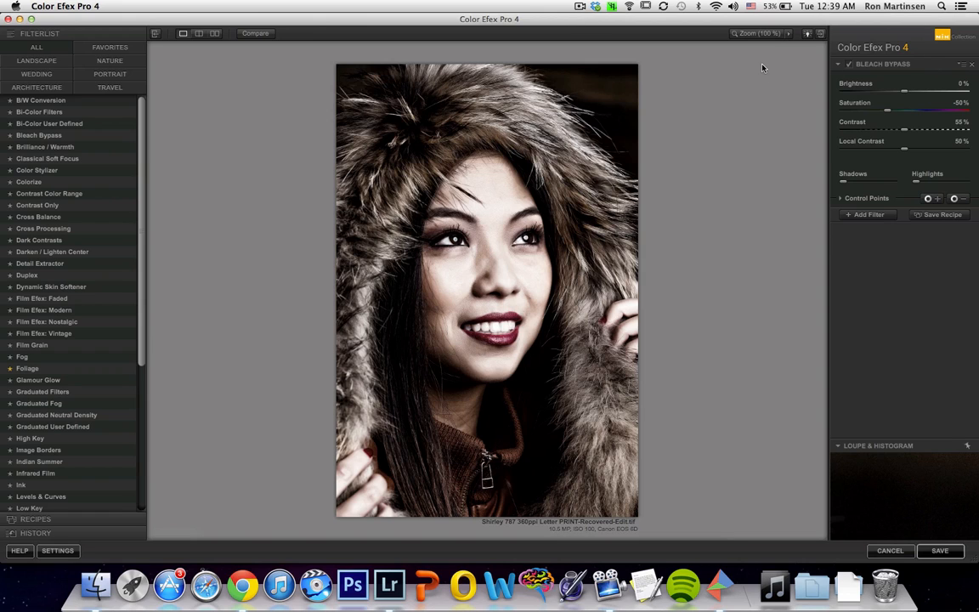
mouse_move(621, 220)
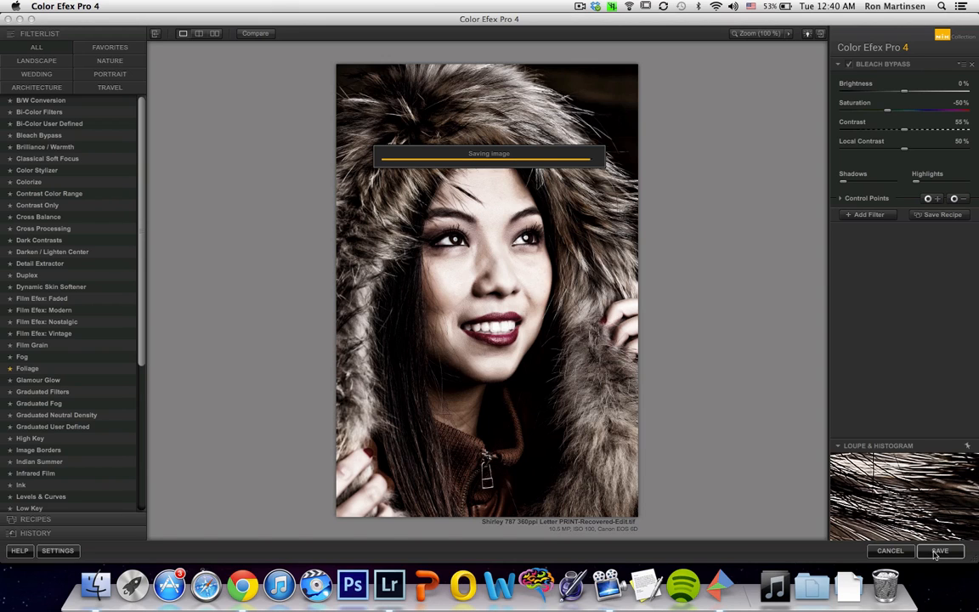
- Save the Bleach Bypass copy from Color Efex Pro 4 back into Lightroom
click(939, 551)
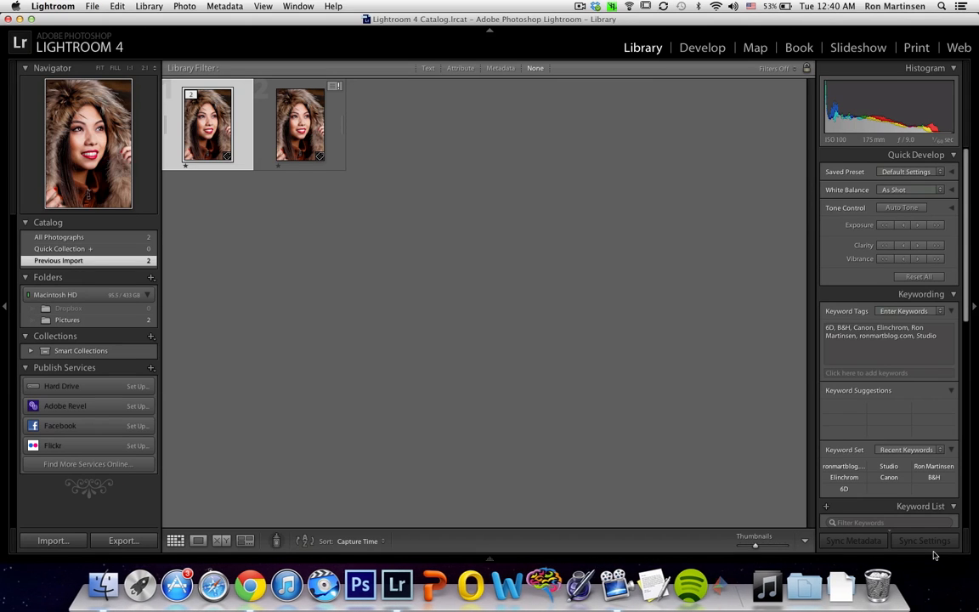